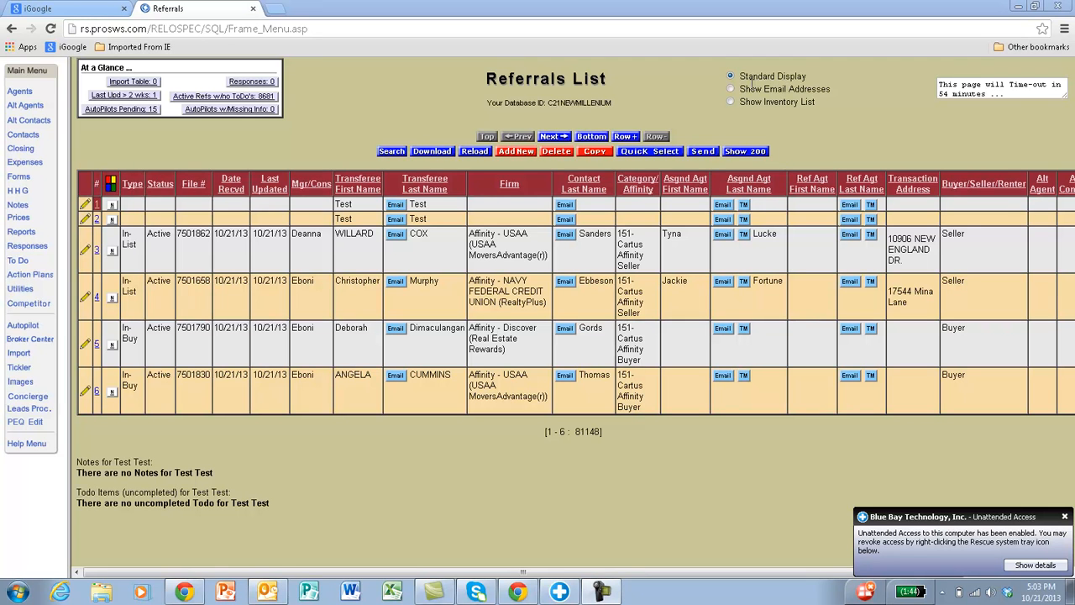
mouse_move(831, 100)
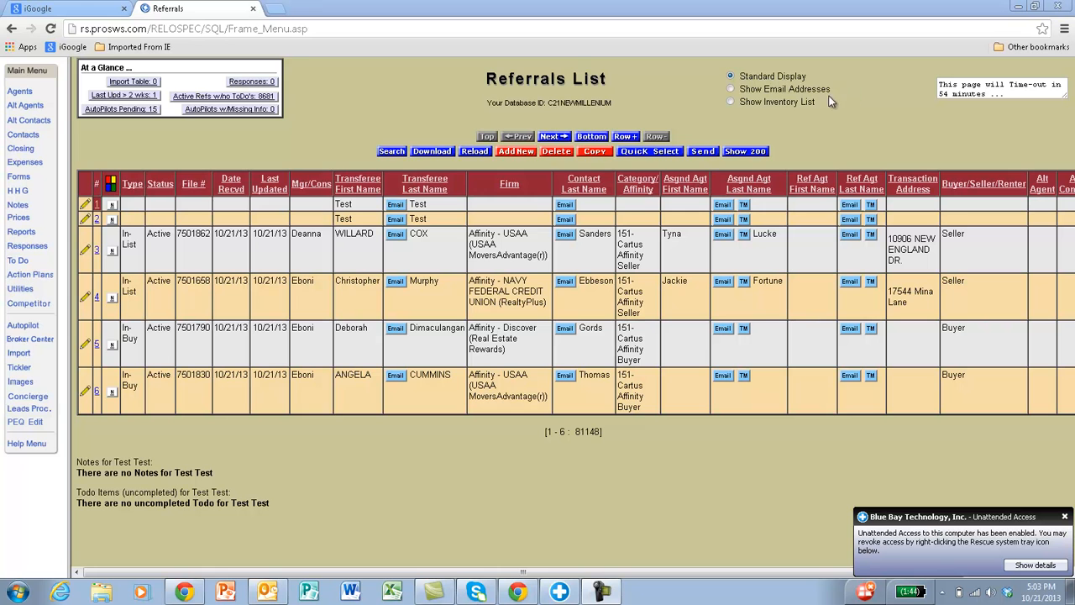
mouse_move(844, 121)
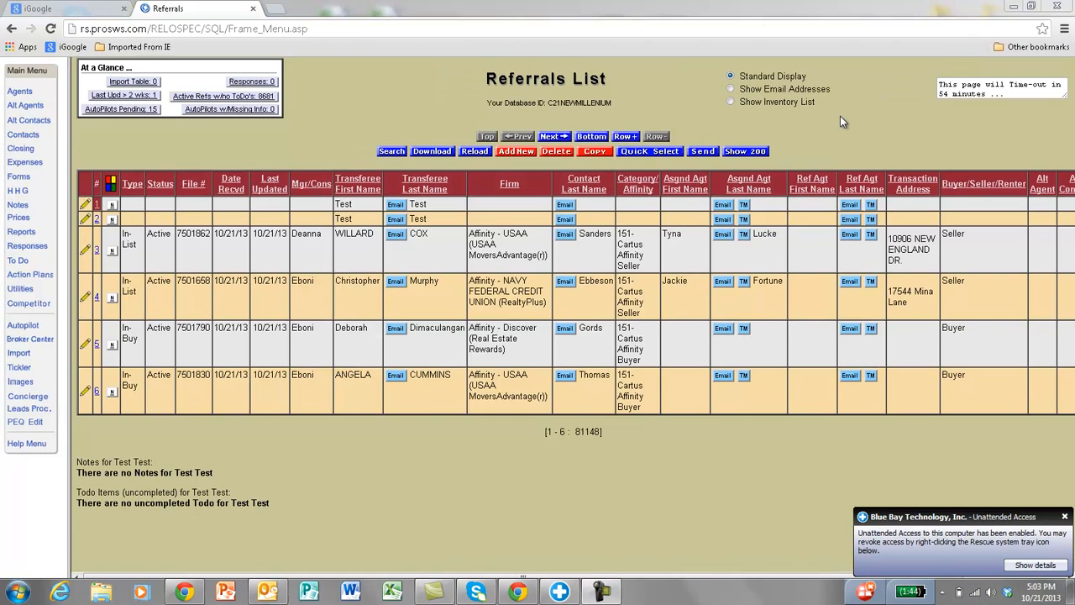
mouse_move(889, 126)
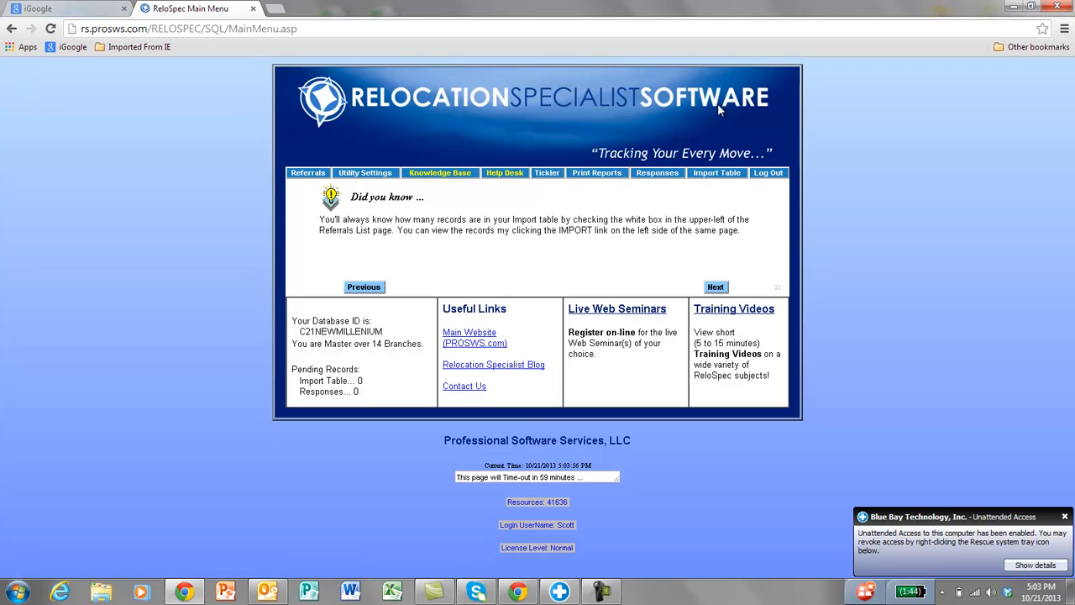
mouse_move(565, 109)
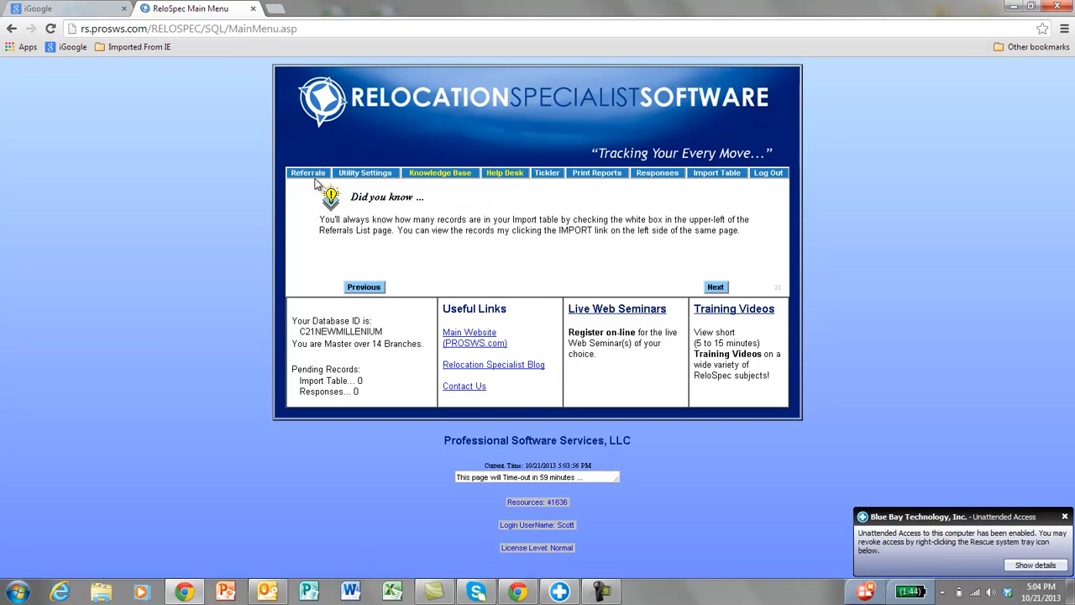
- Show the referral's Reports list maximized, including the Custom Financial Report favourite
click(308, 172)
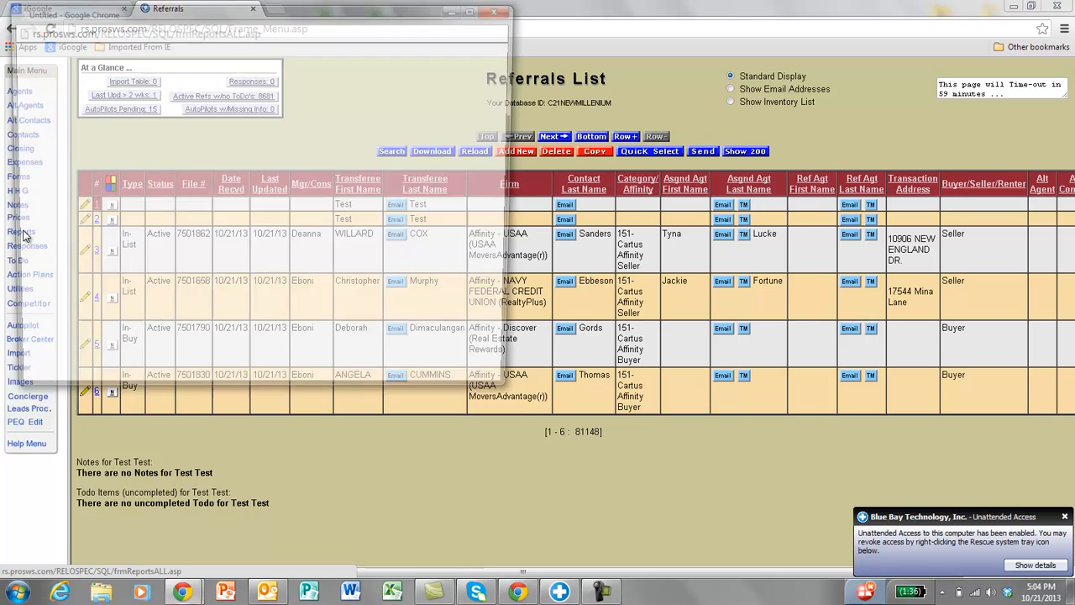
click(21, 232)
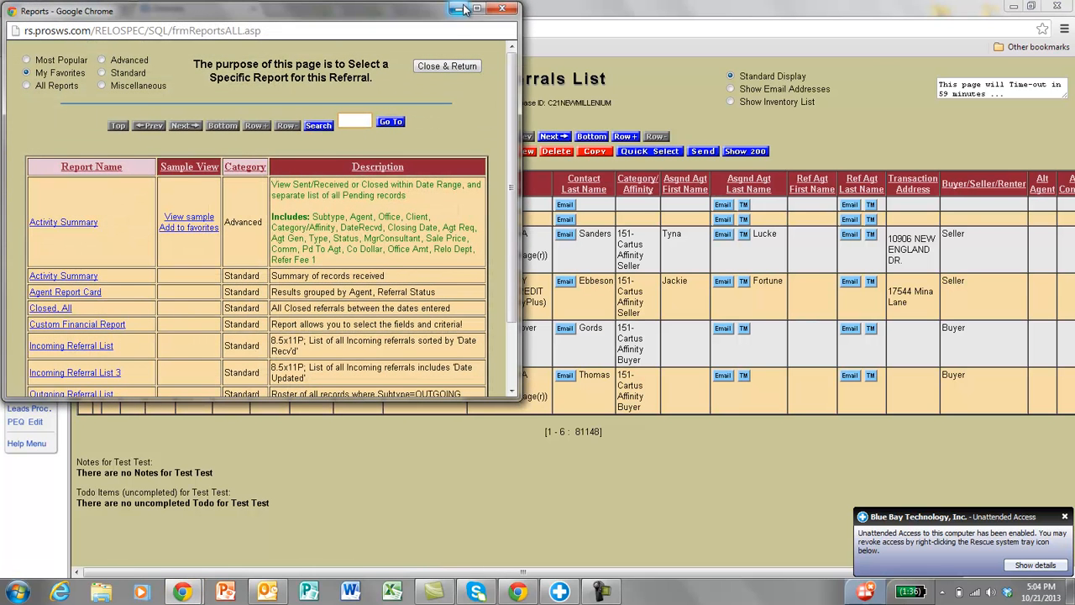
click(477, 8)
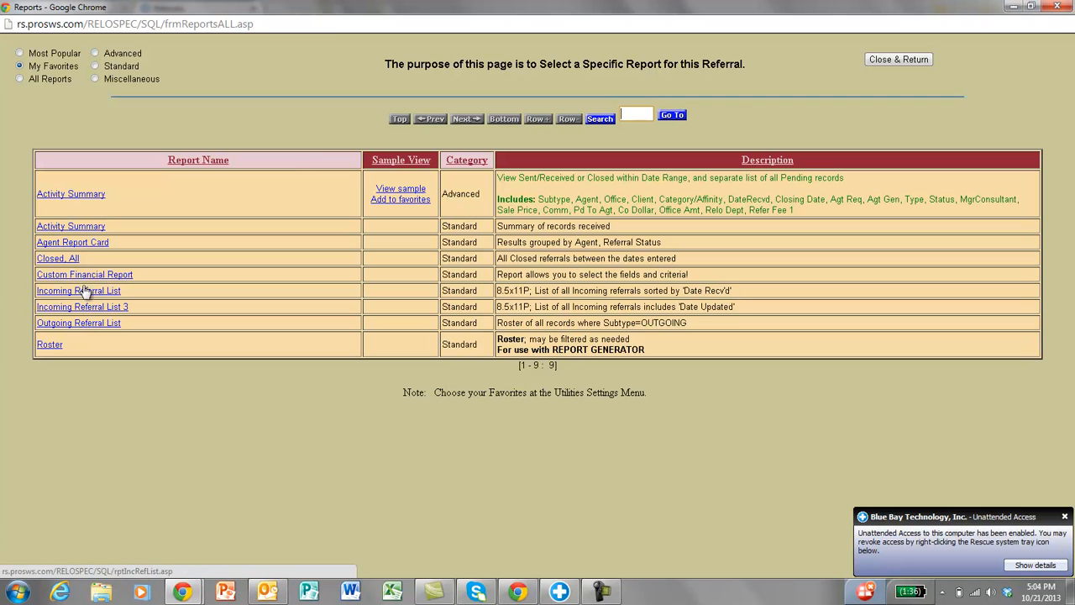
mouse_move(84, 275)
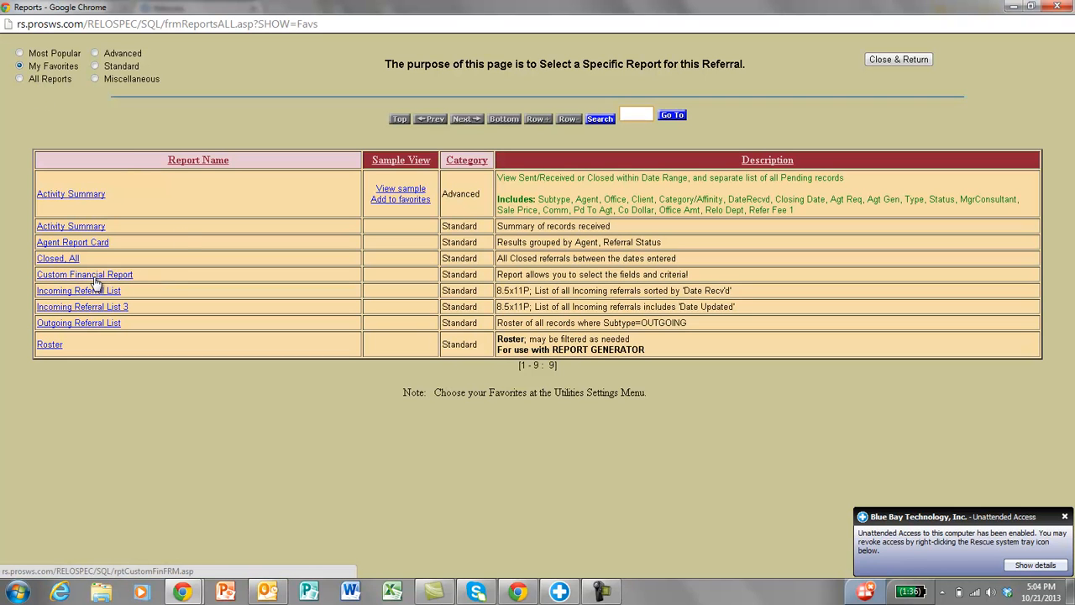
- Review the Field Set #1 checked fields of the Custom Financial Report and generate the report from them
click(84, 275)
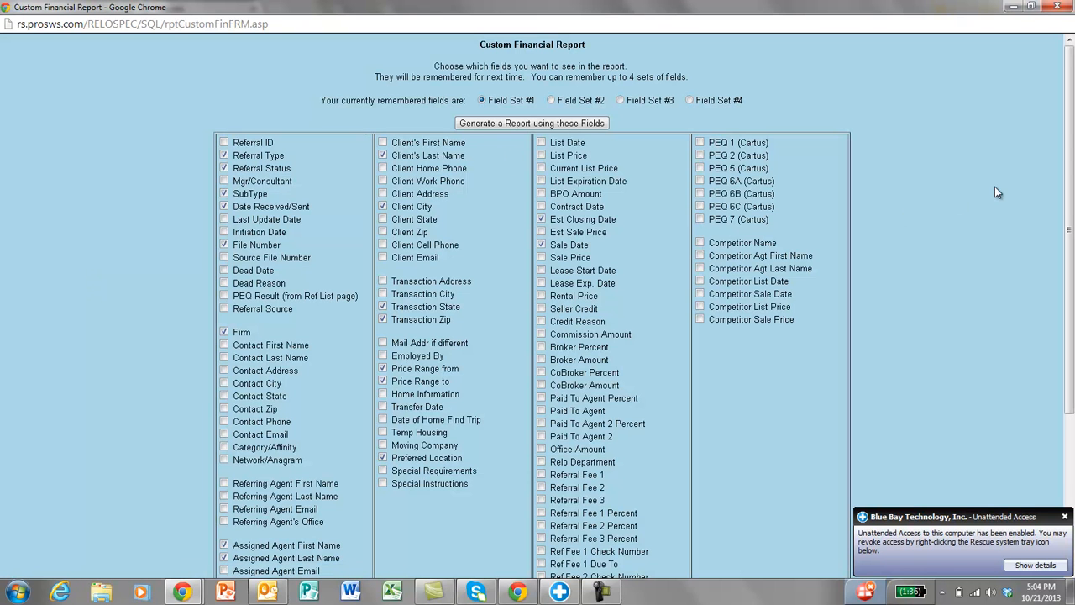
scroll(down, 3)
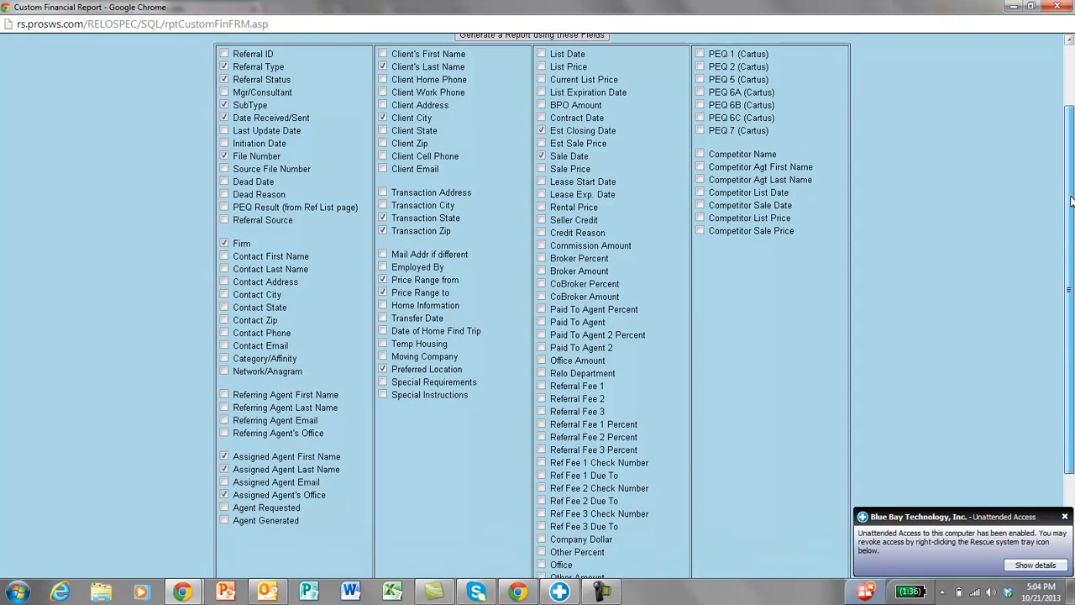
scroll(up, 3)
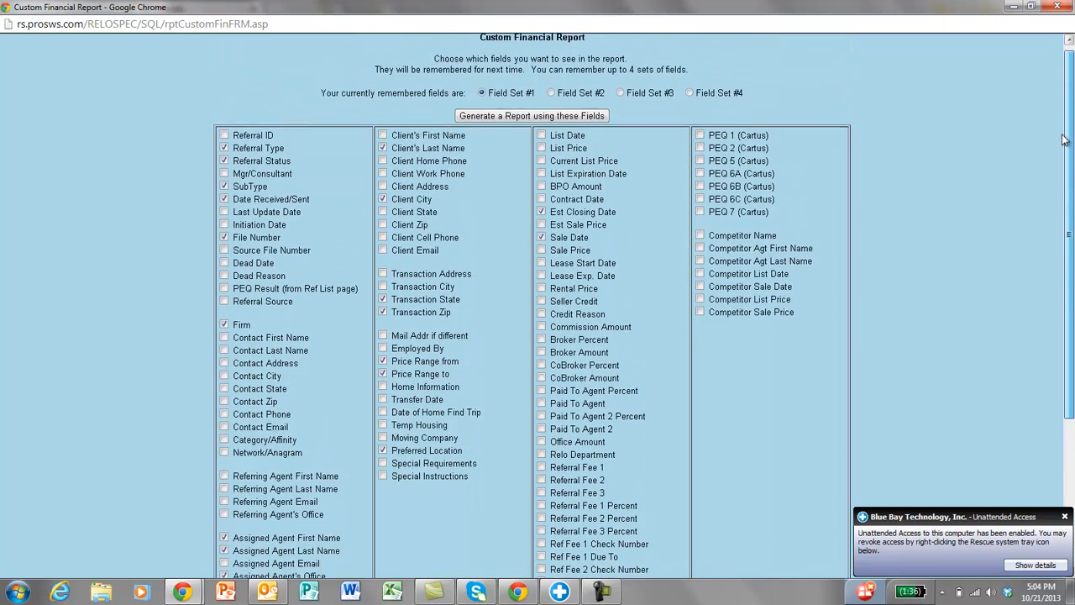
scroll(down, 3)
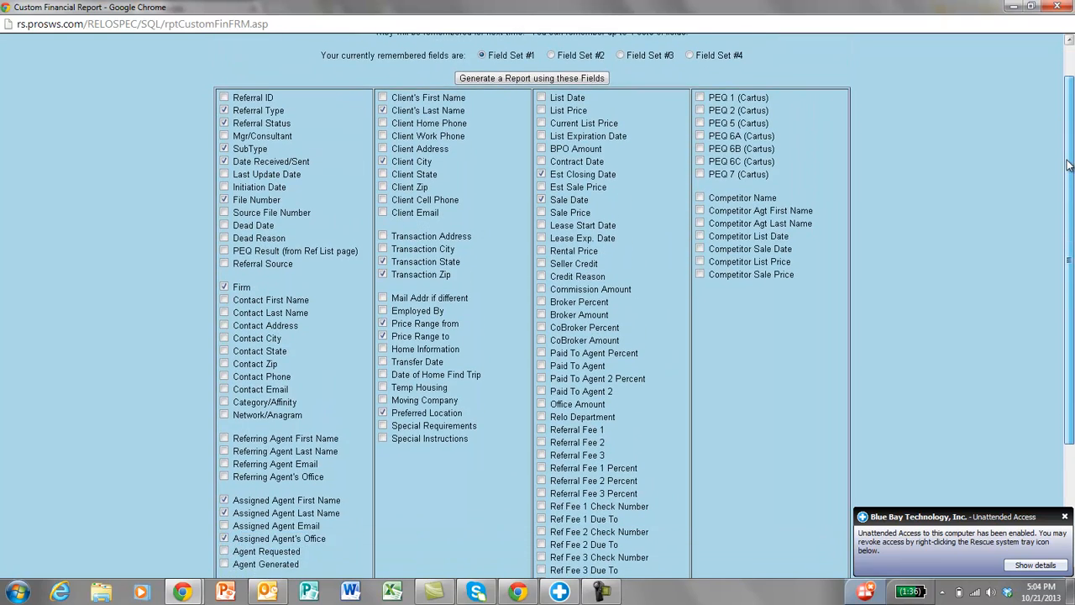
scroll(down, 3)
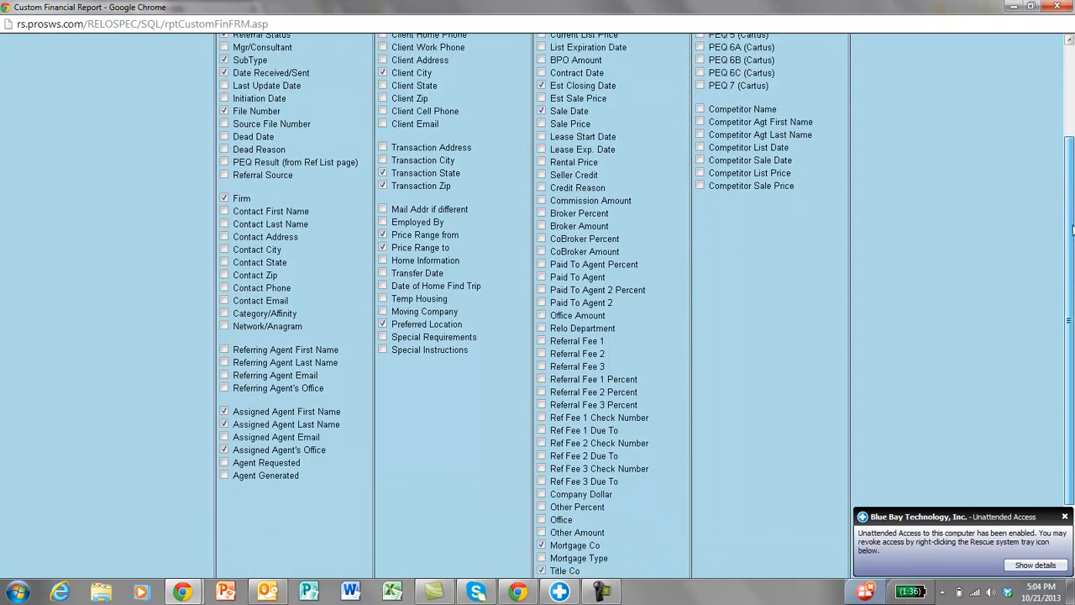
scroll(up, 3)
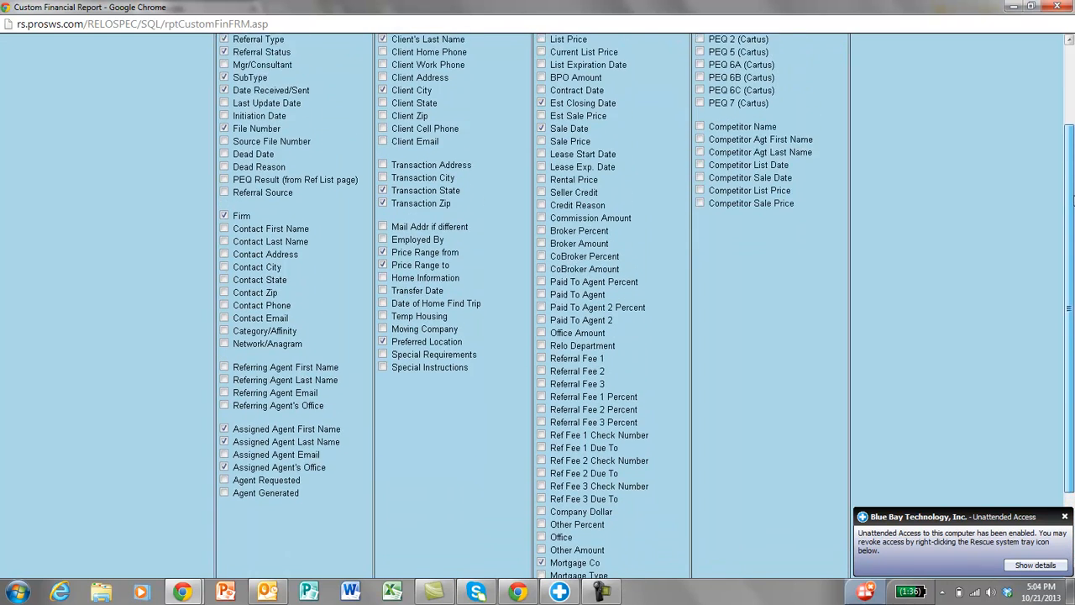
scroll(up, 3)
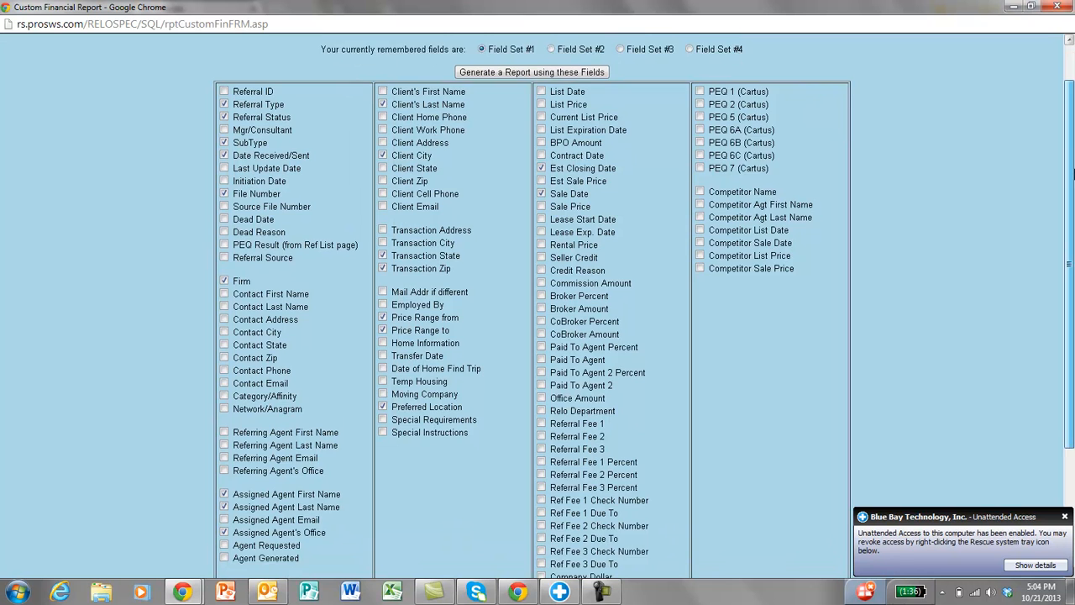
scroll(up, 3)
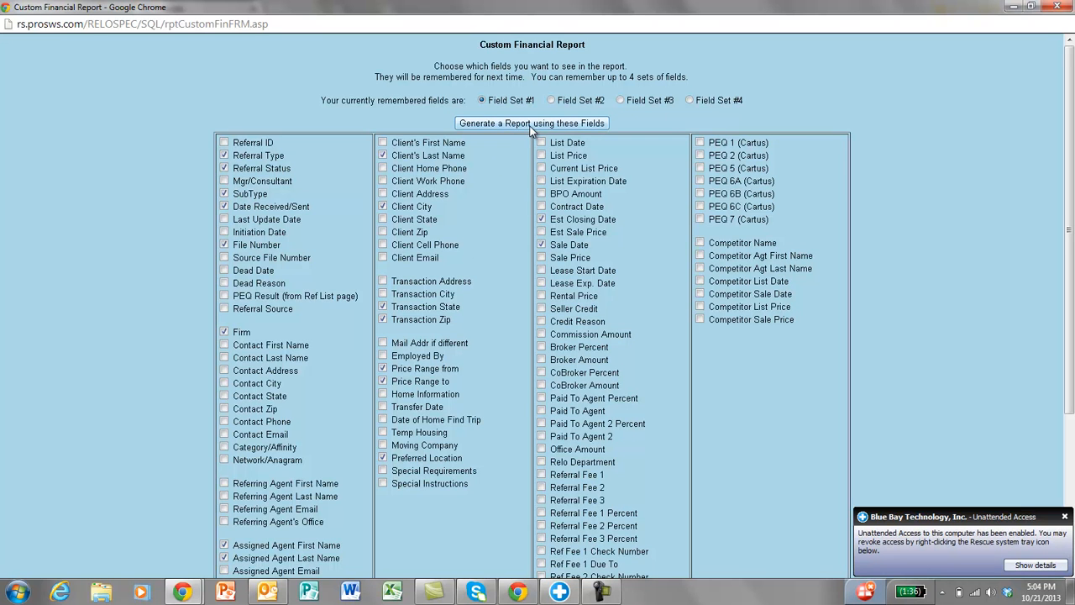
click(531, 122)
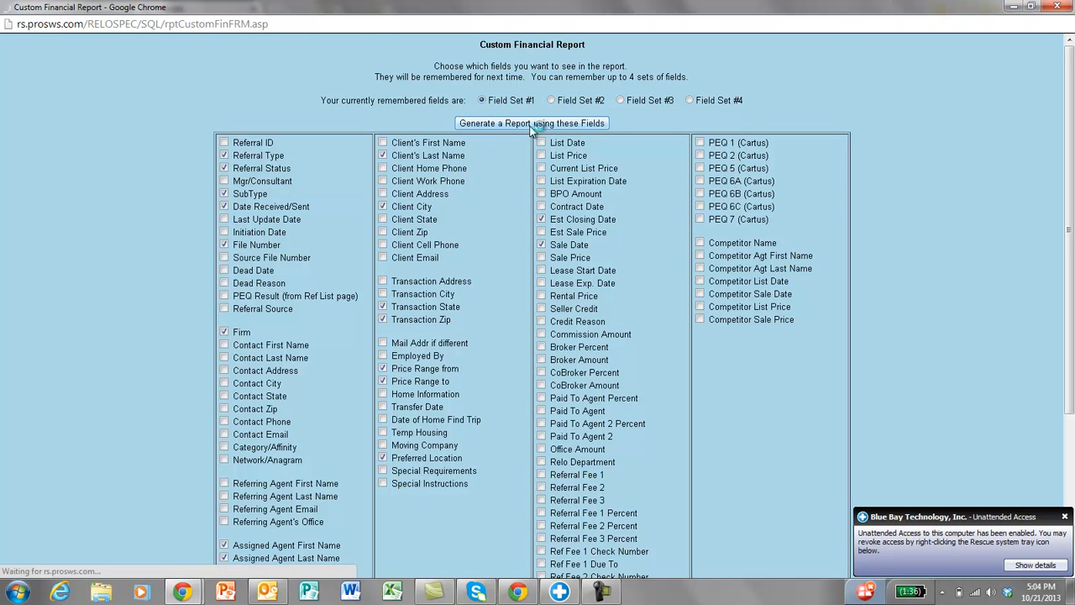
- Limit the Custom Financial Details report filter to SubType Incoming
click(531, 123)
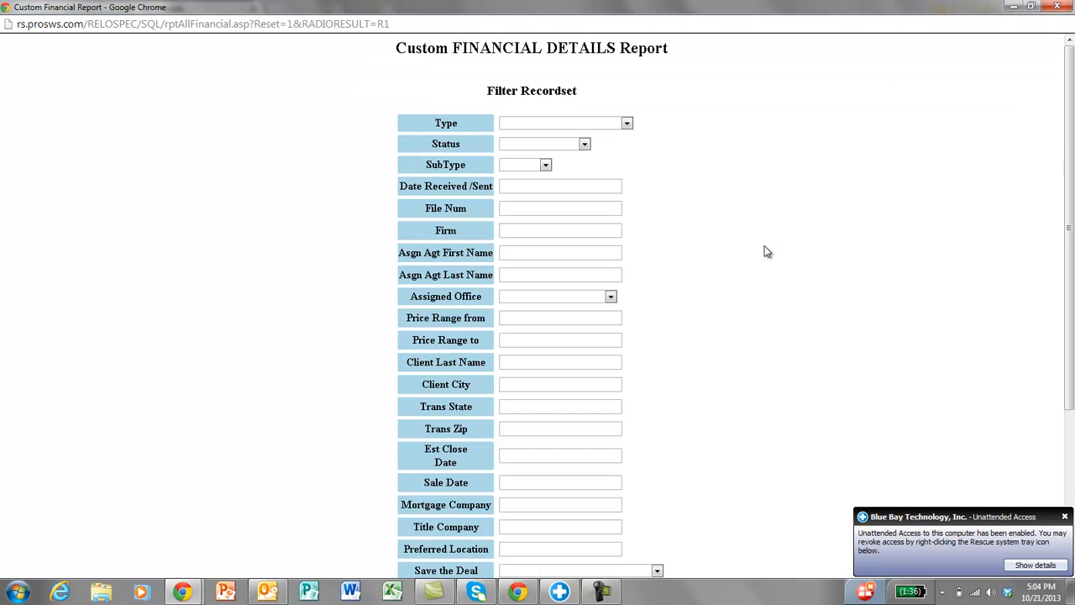
mouse_move(1045, 220)
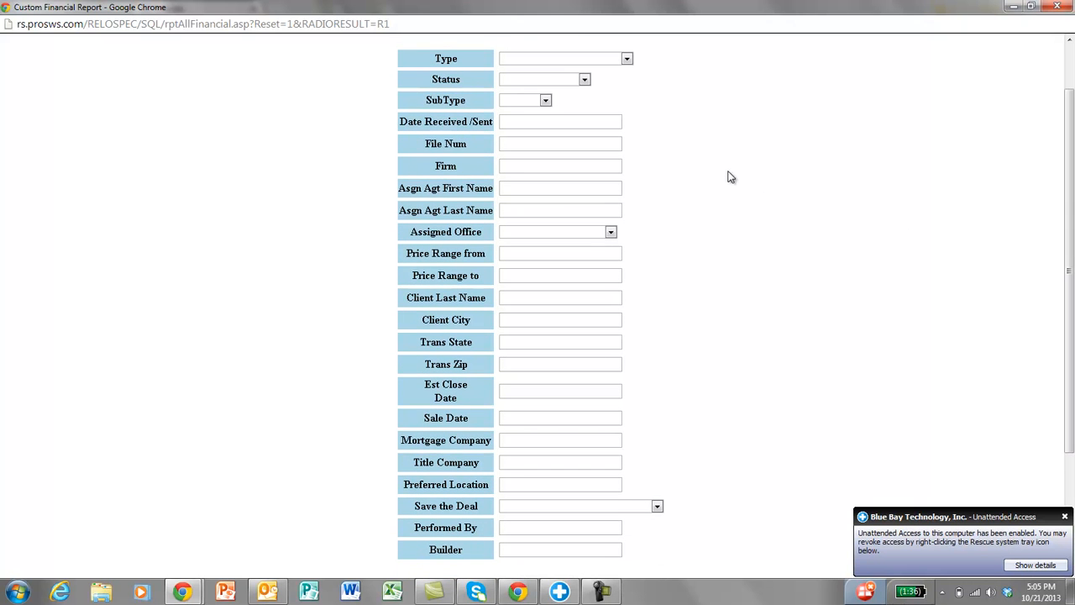
mouse_move(903, 177)
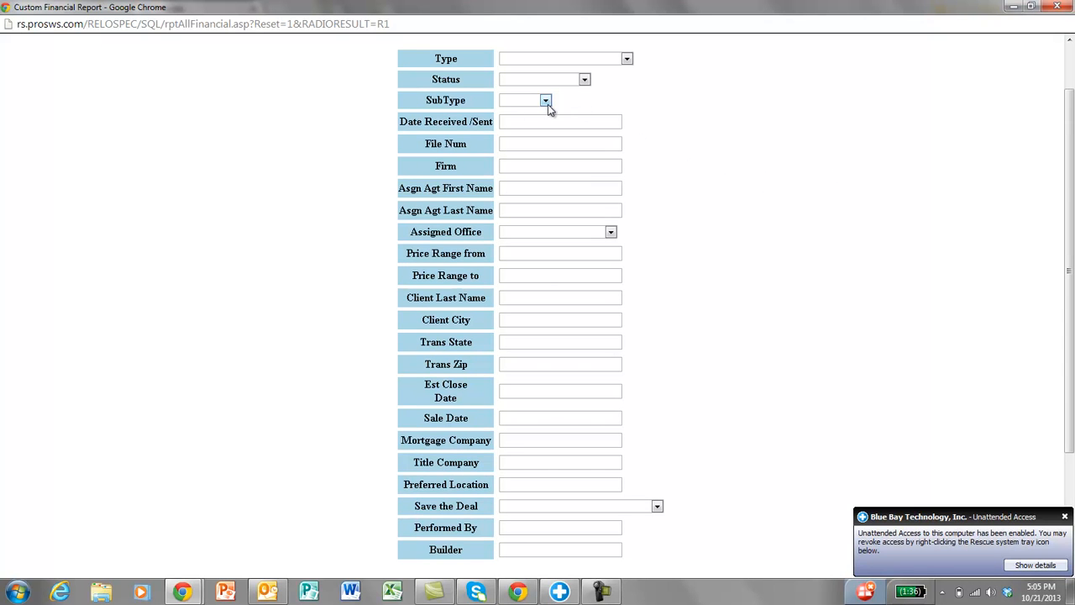
click(544, 100)
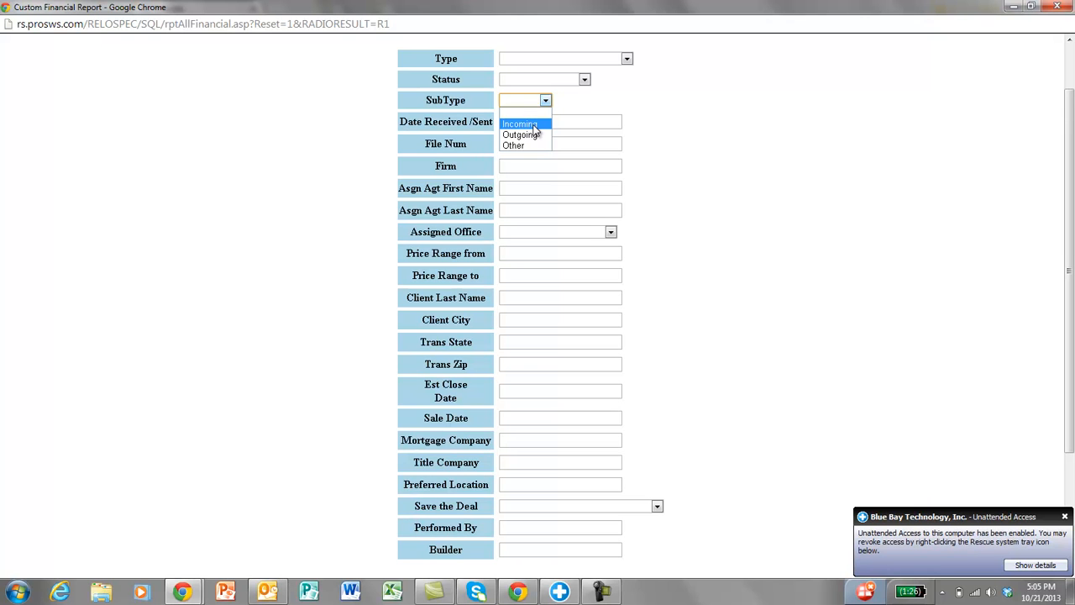
click(517, 125)
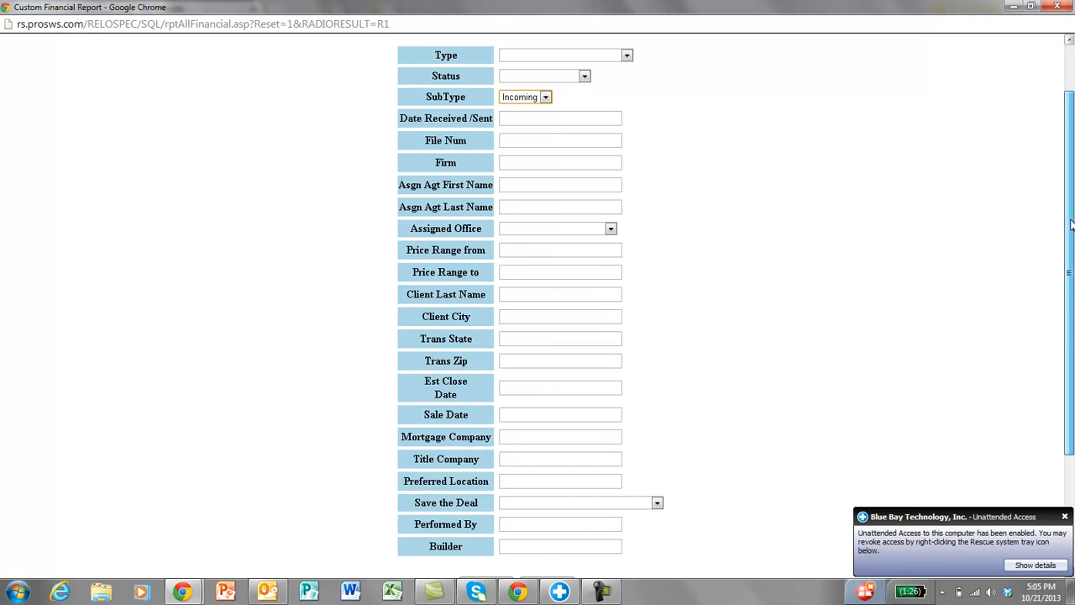
- Enter the Date Received/Sent range >='10/1/2012' AND <='9/30/2013', correcting the year to 2013
scroll(down, 3)
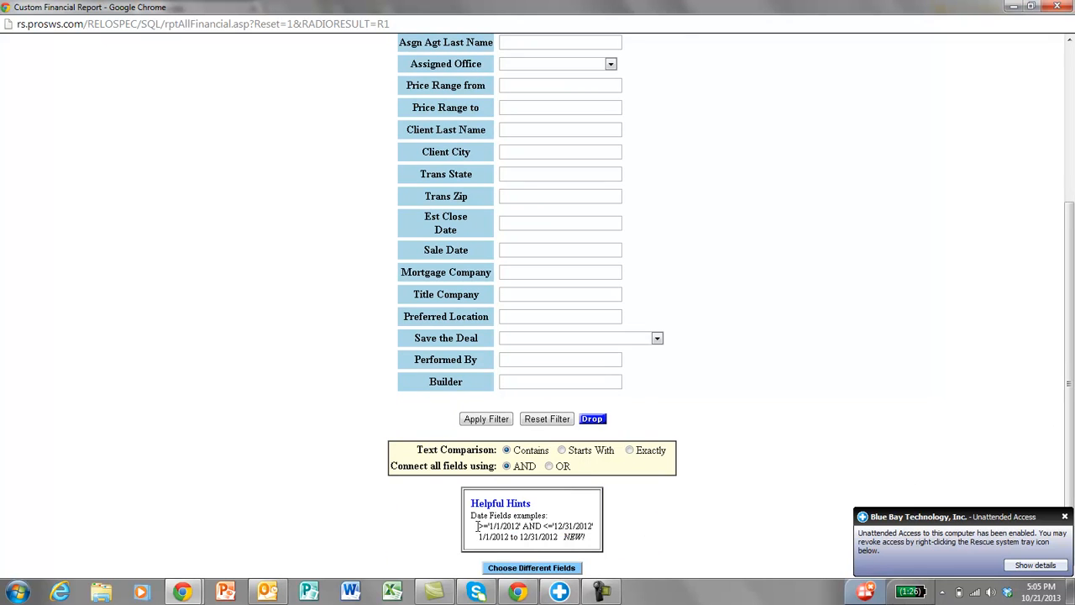
double_click(496, 526)
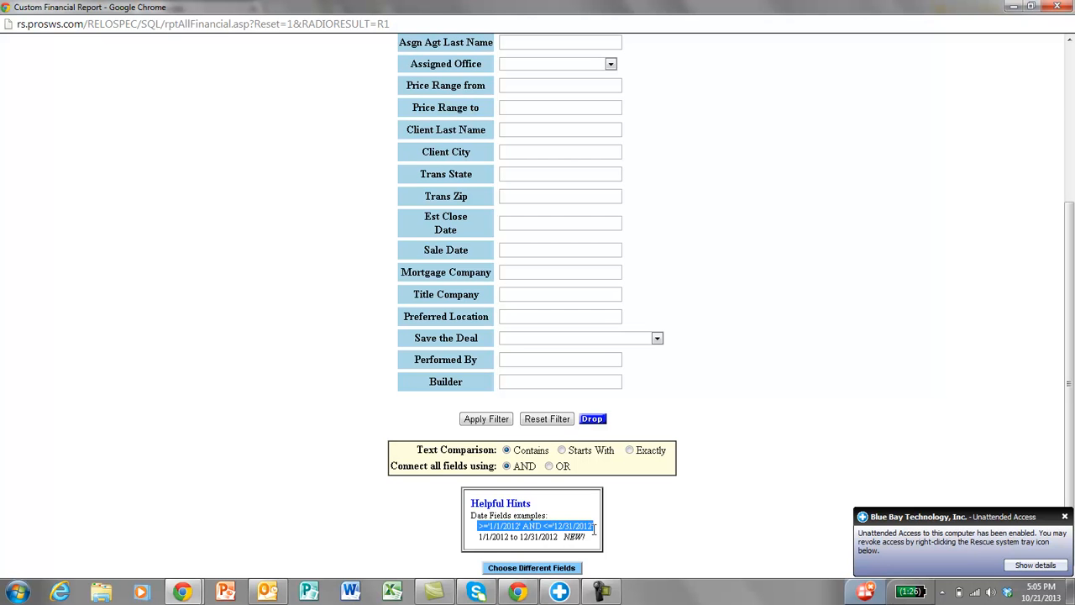
scroll(up, 3)
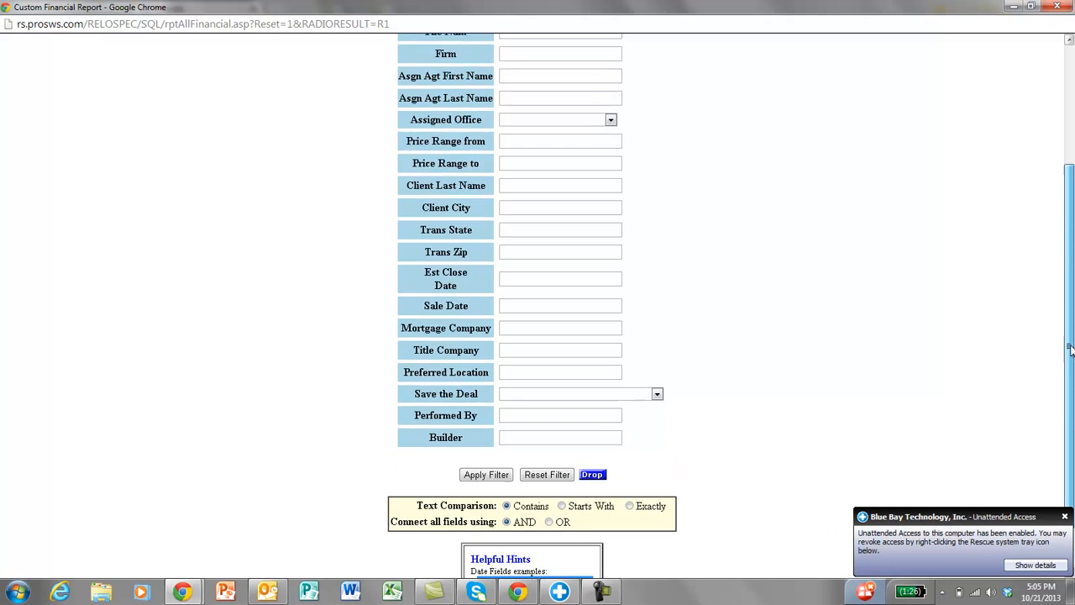
scroll(up, 3)
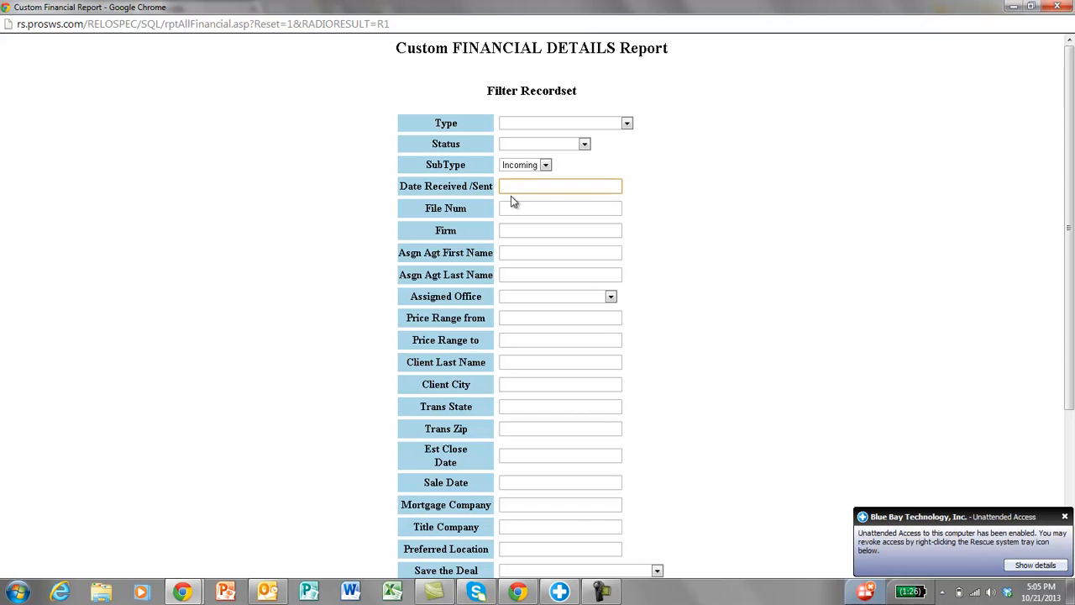
text(>='1/1/2012' AND <='12/31/2012')
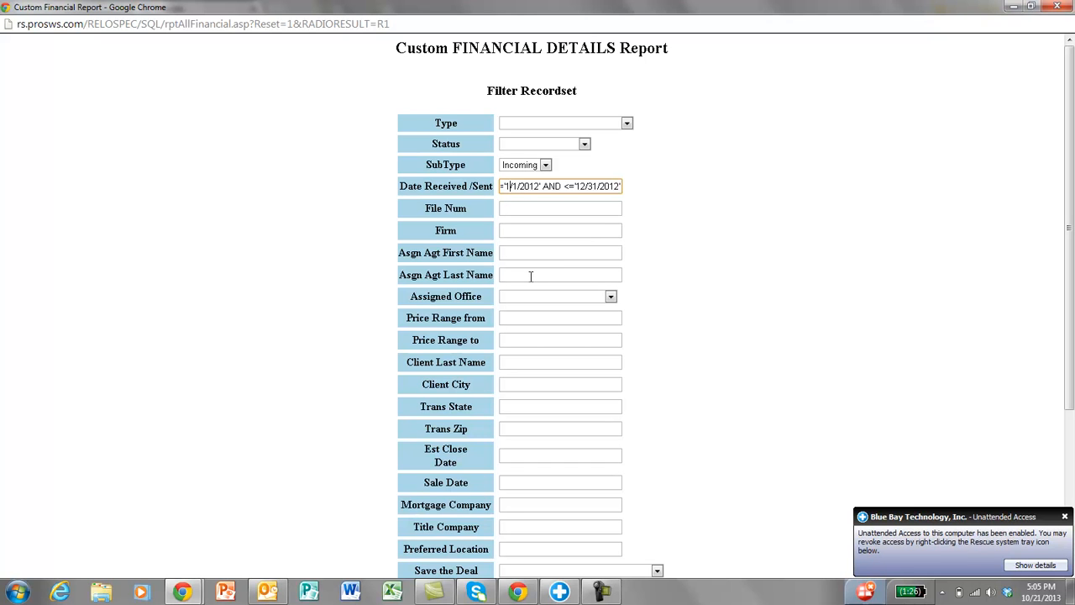
mouse_move(538, 246)
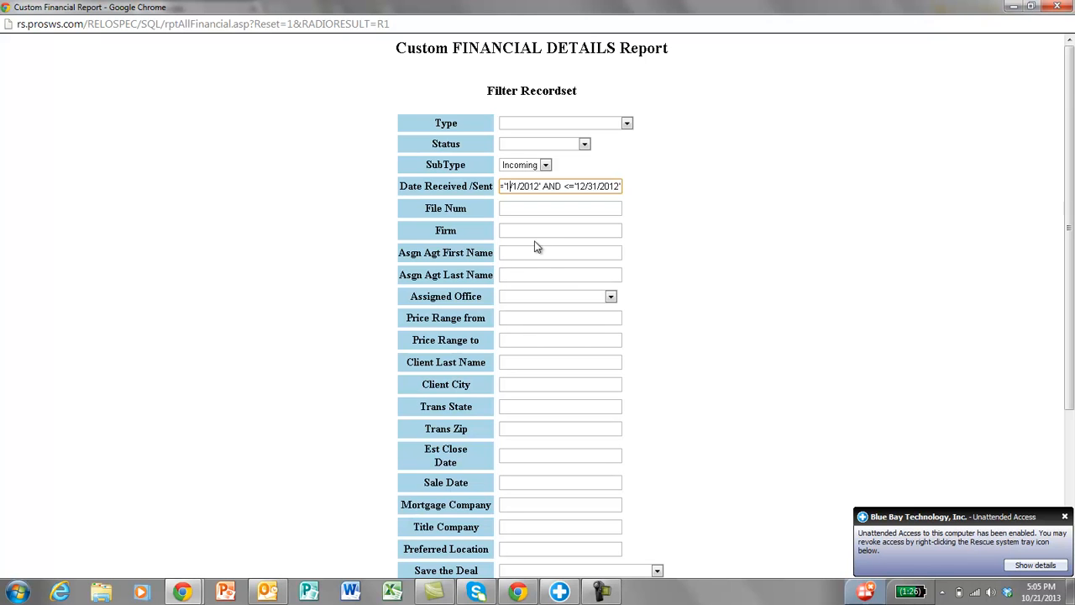
mouse_move(527, 274)
text(0)
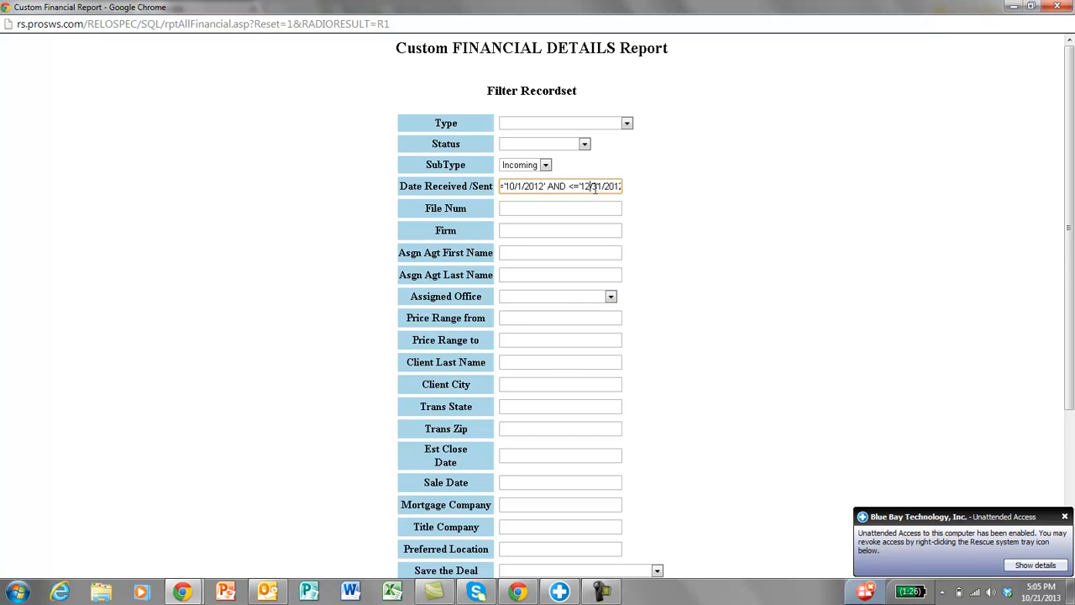
mouse_move(645, 220)
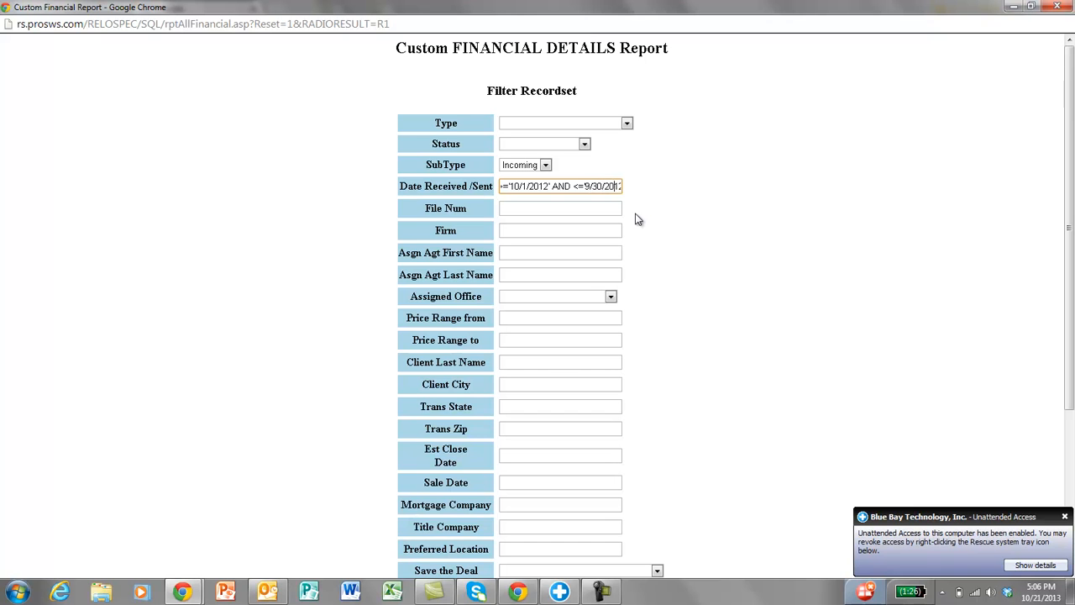
key(Backspace)
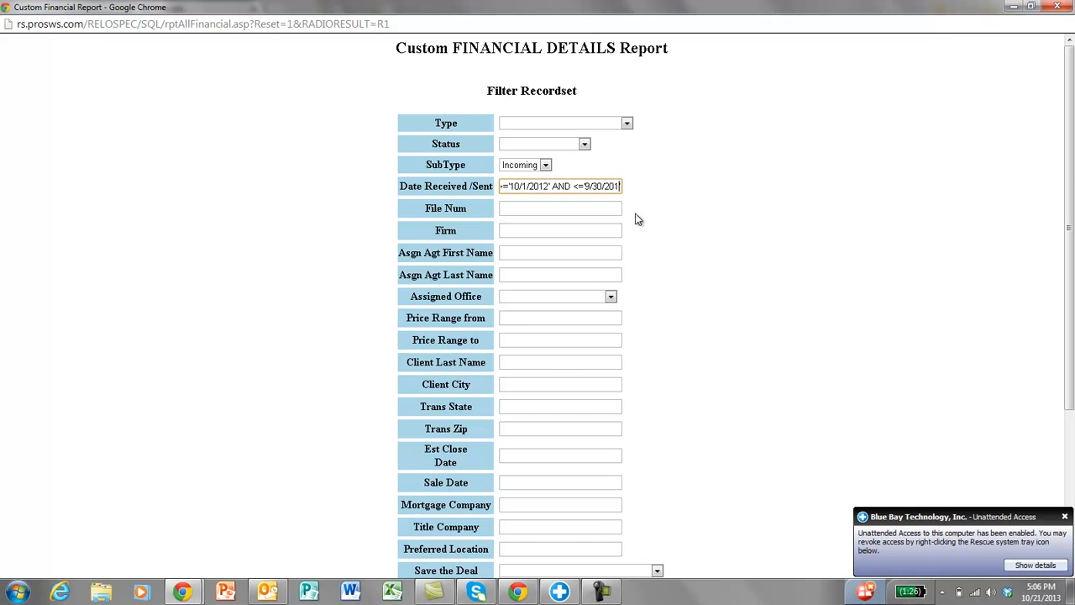
text(3)
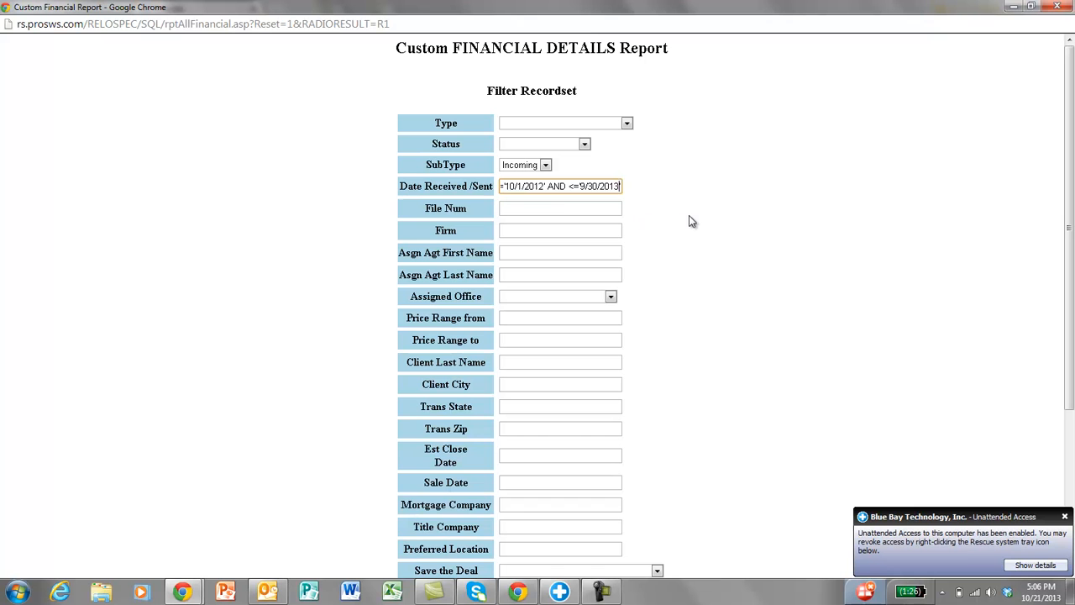
mouse_move(625, 315)
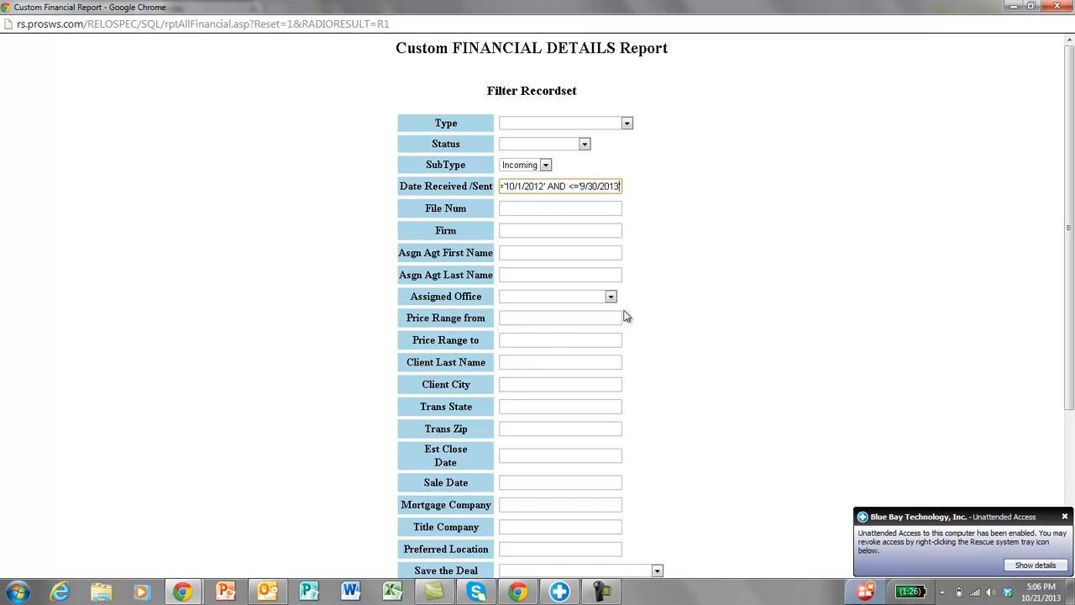
- Set the Assigned Office filter to Alexandria
click(612, 295)
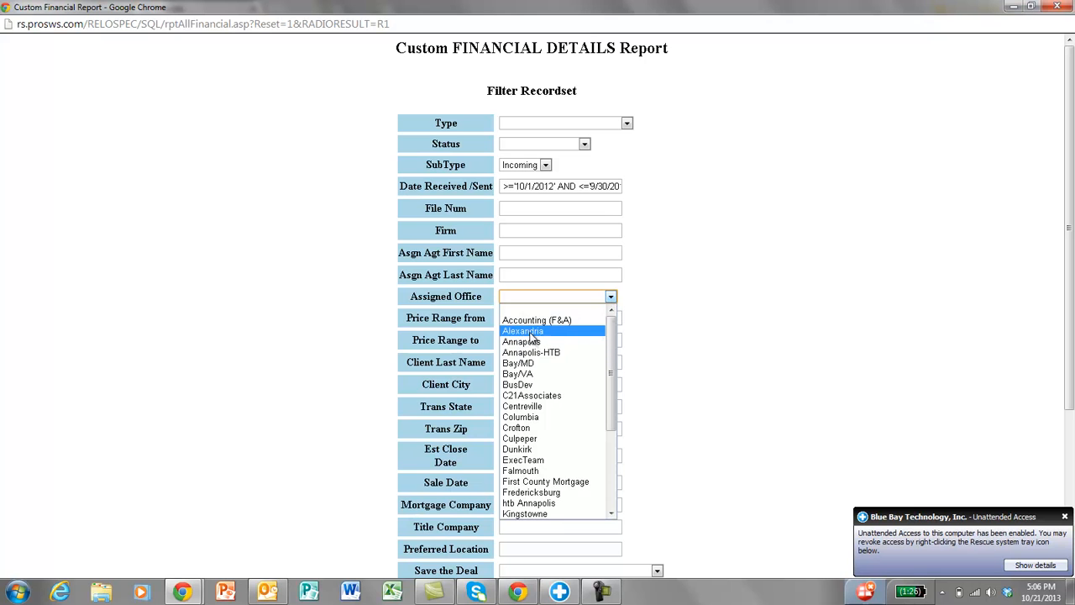
click(522, 329)
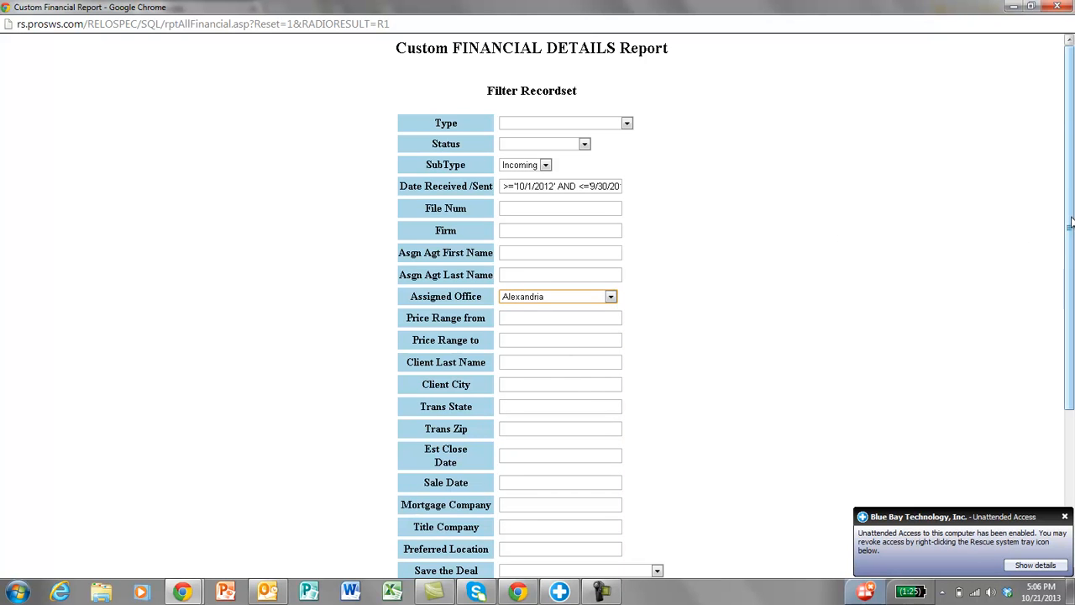
scroll(down, 3)
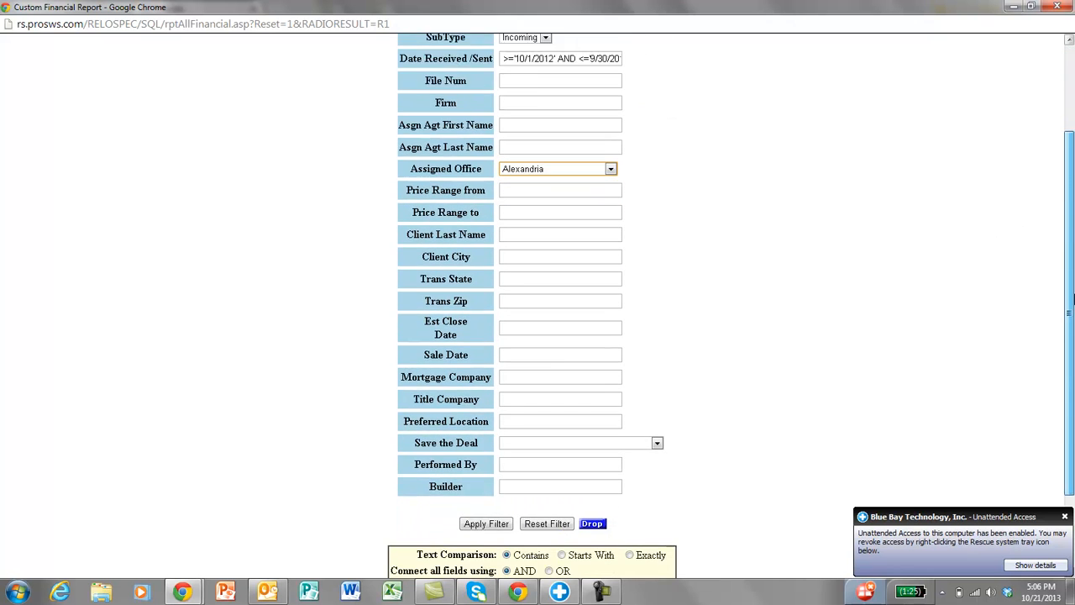
- Apply the filter to run the report of Incoming referrals assigned to Alexandria
scroll(down, 3)
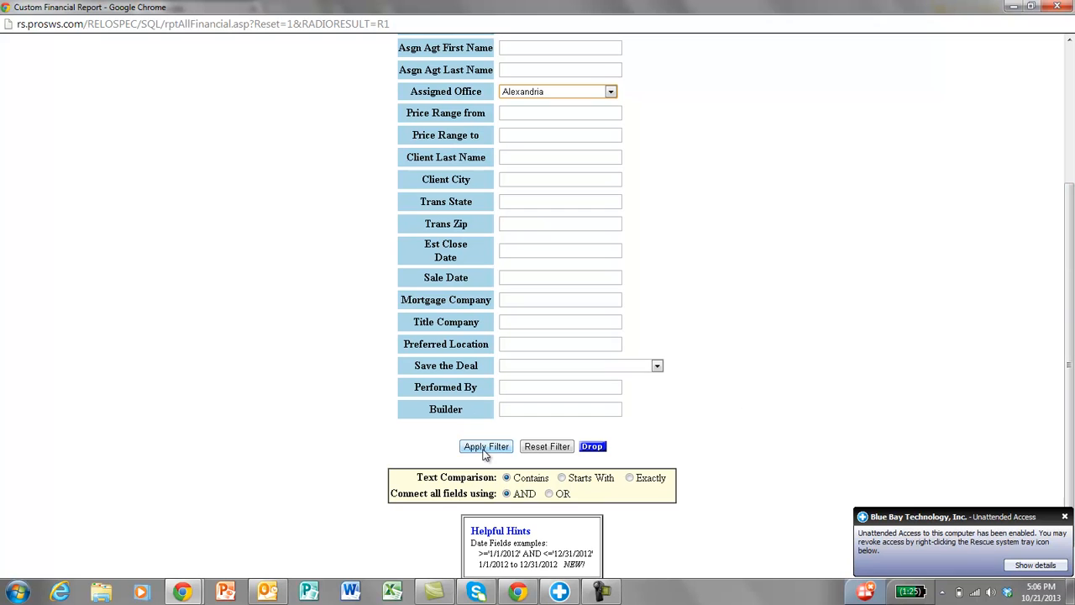
click(486, 446)
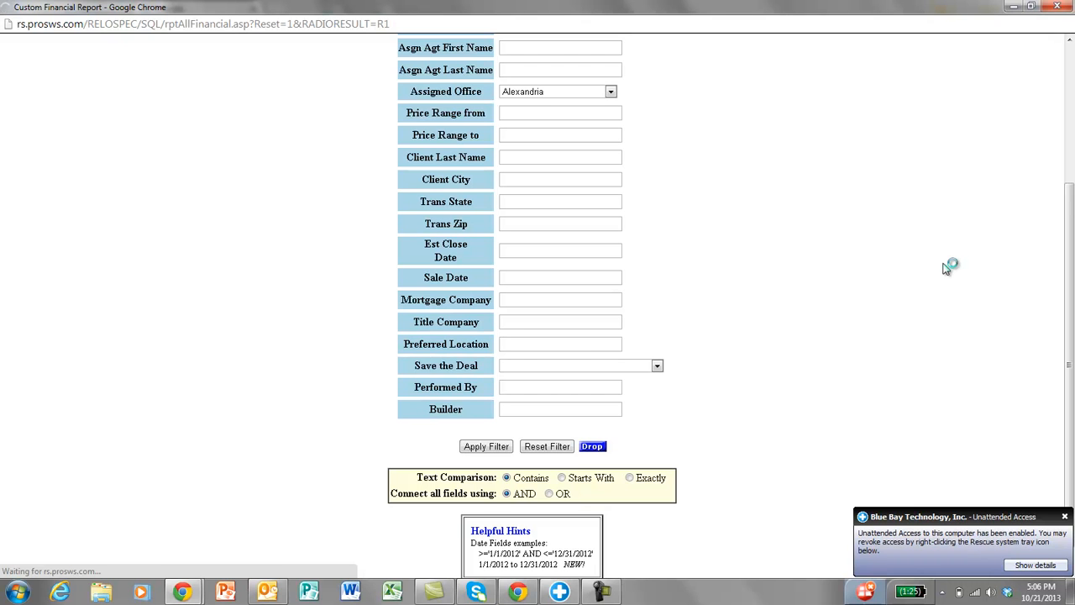
mouse_move(933, 255)
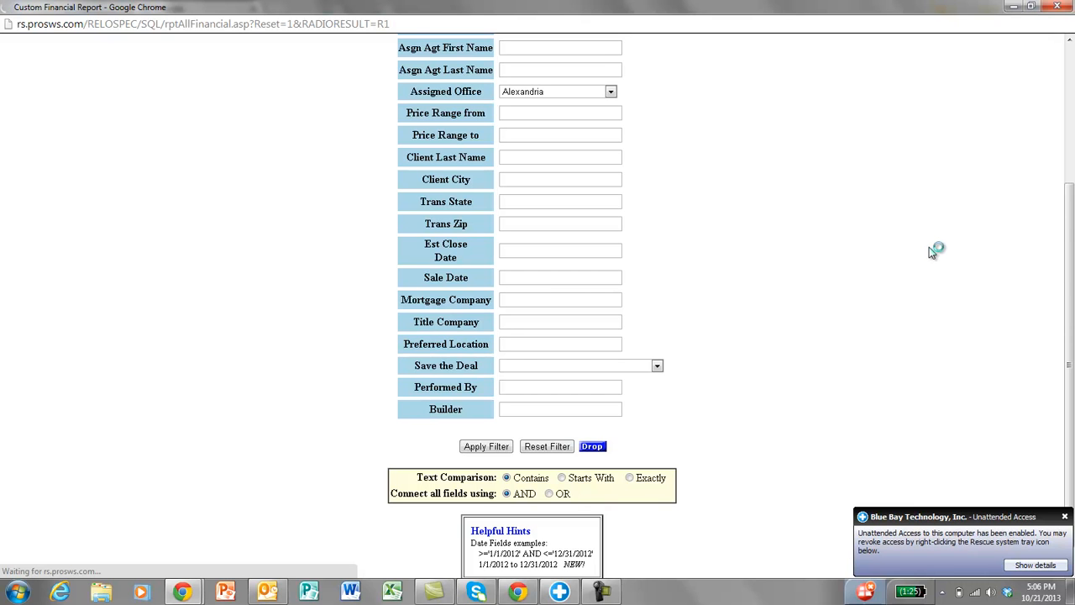
click(485, 447)
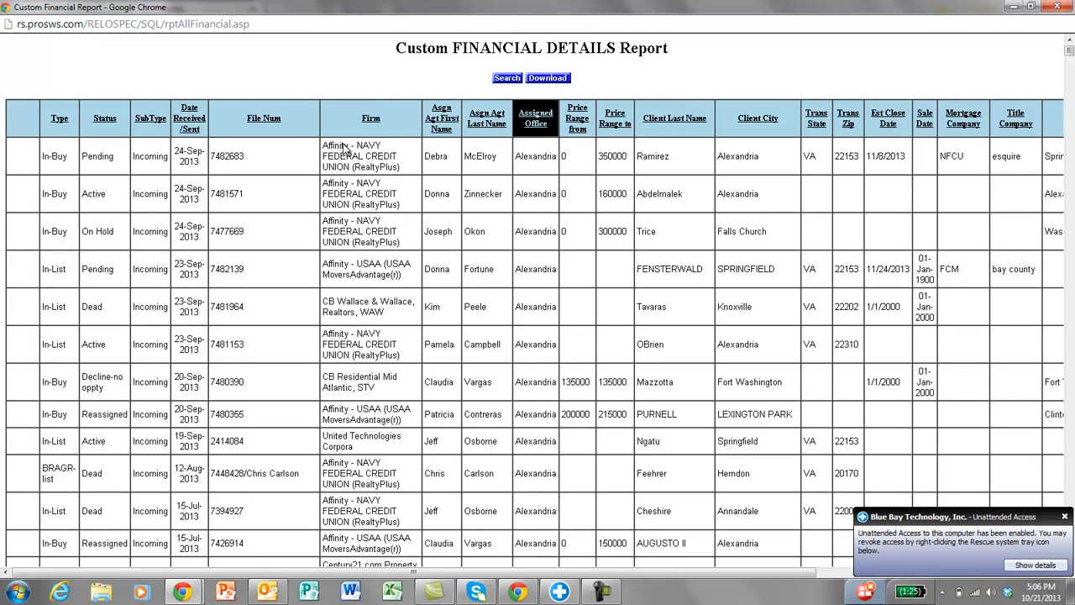
mouse_move(590, 126)
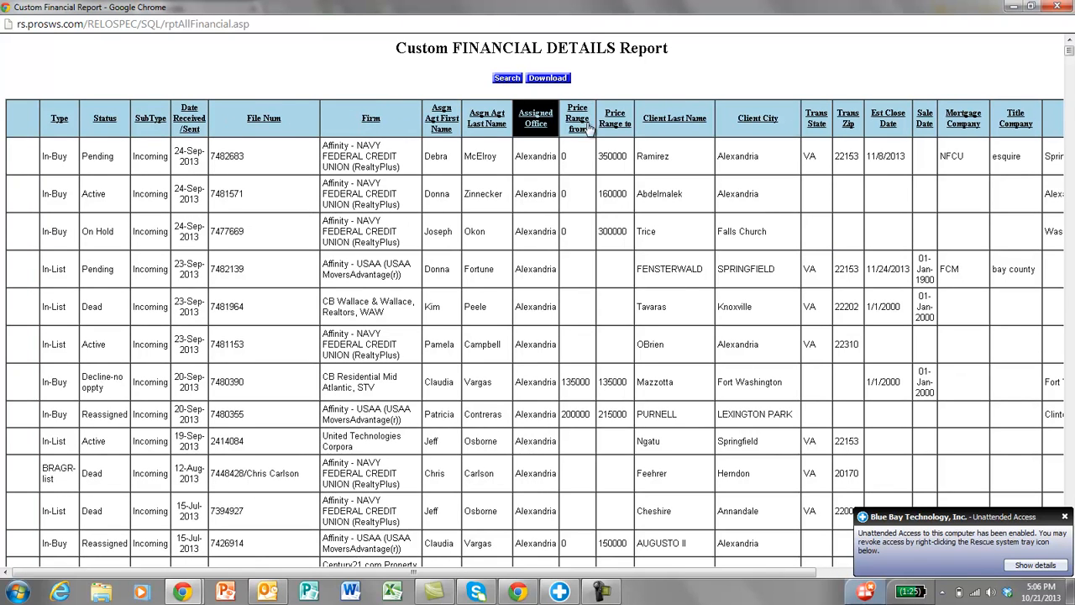
mouse_move(1004, 137)
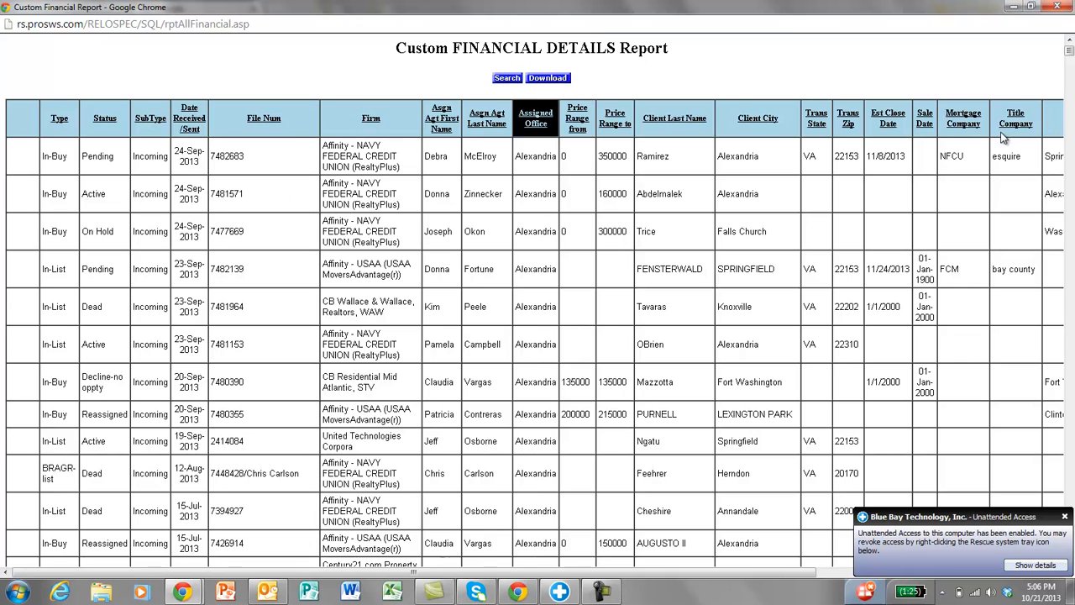
mouse_move(605, 89)
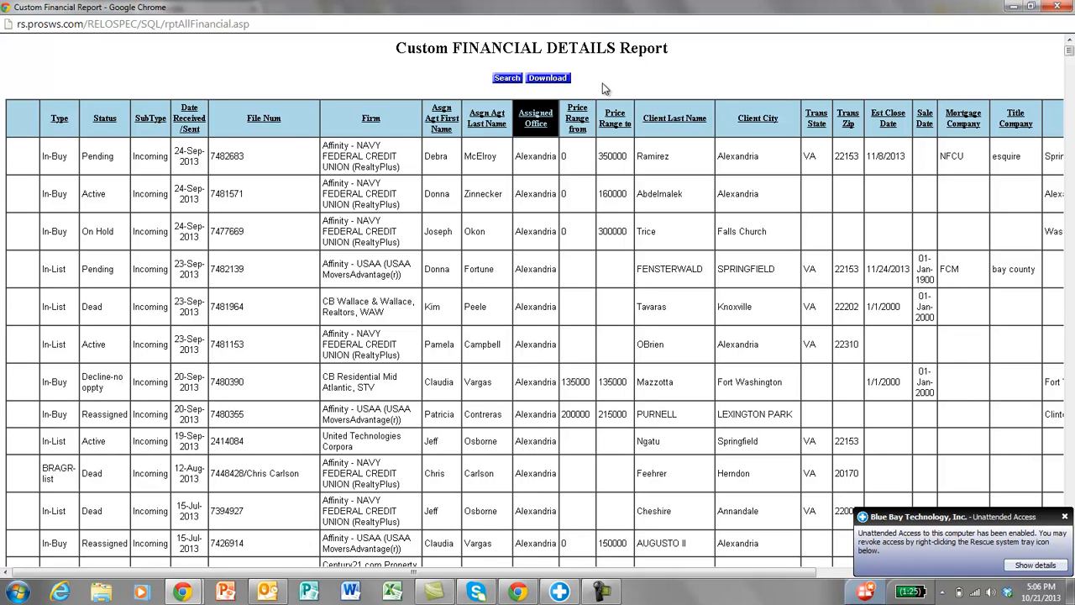
mouse_move(546, 84)
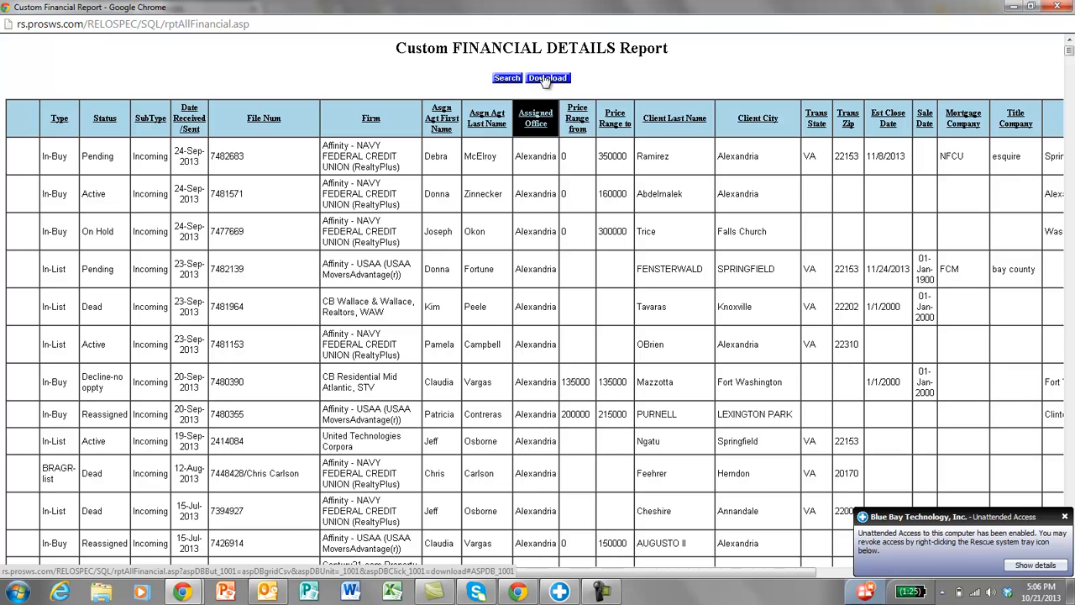
- Download the filtered report and view the CustomFinancial (1) CSV in Excel with widened columns
click(548, 78)
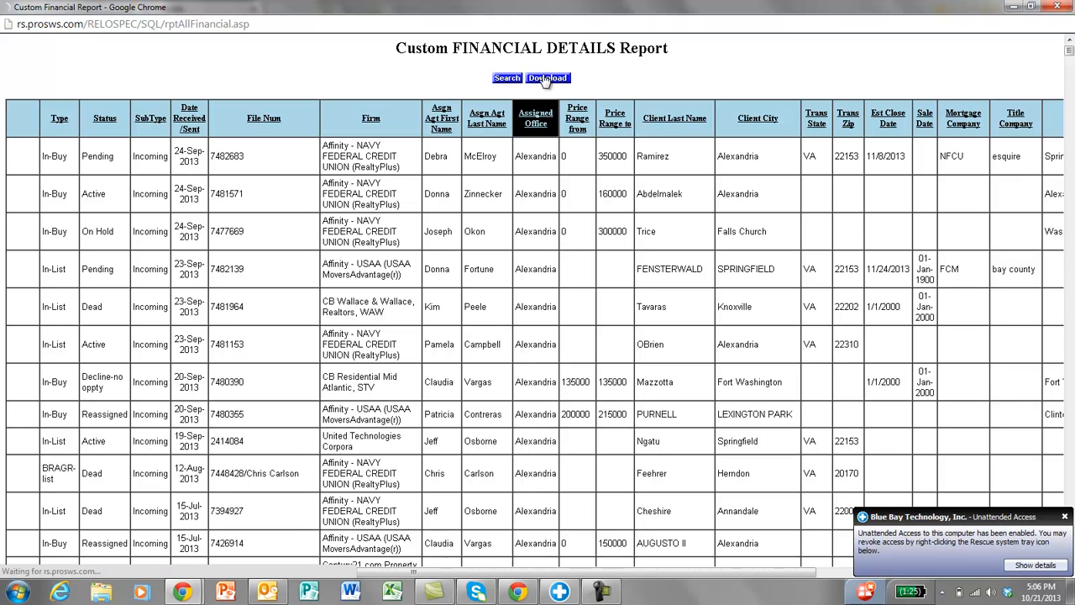
click(547, 78)
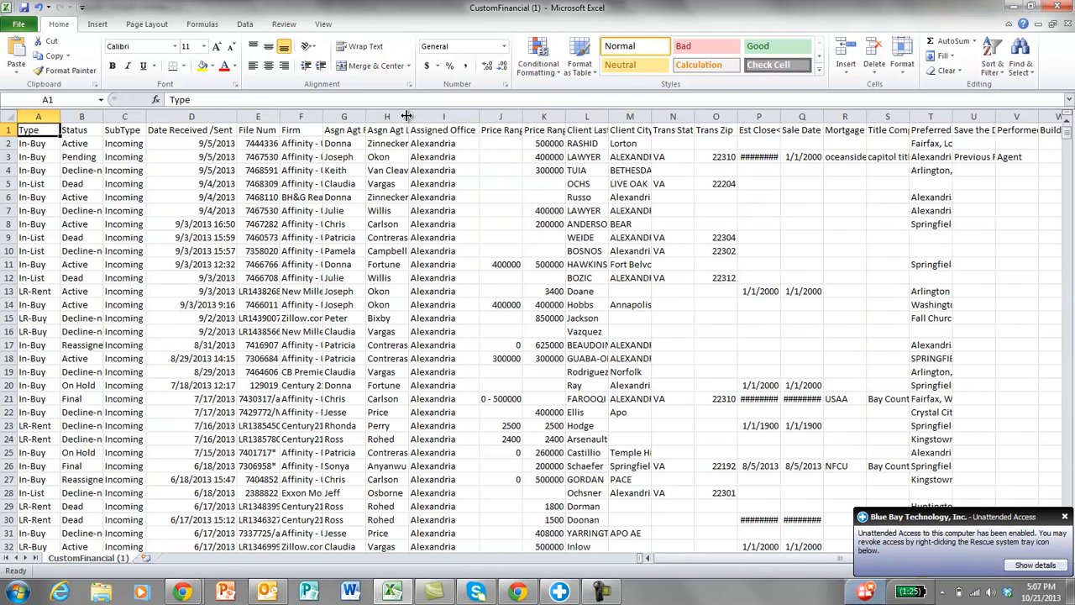
drag(407, 116, 362, 116)
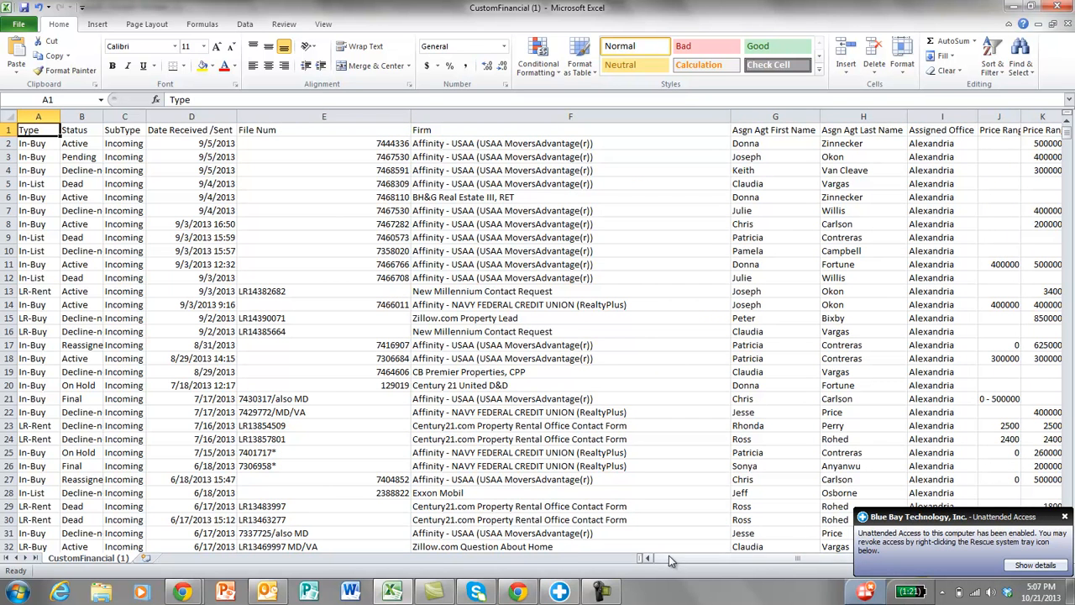
scroll(right, 3)
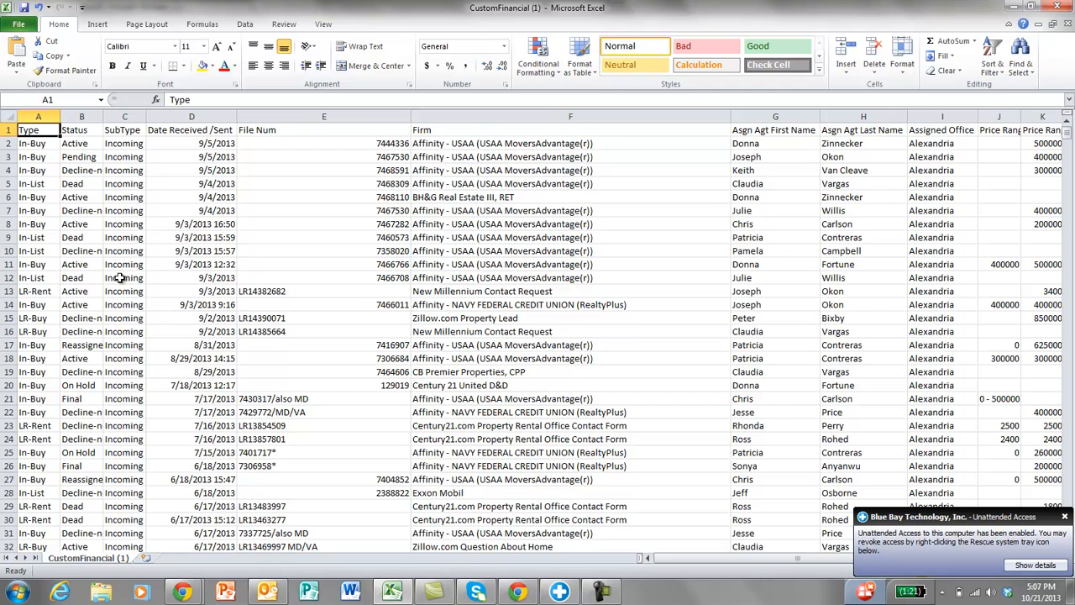
- Sort the entire report A to Z by the Type column, expanding the selection
click(37, 118)
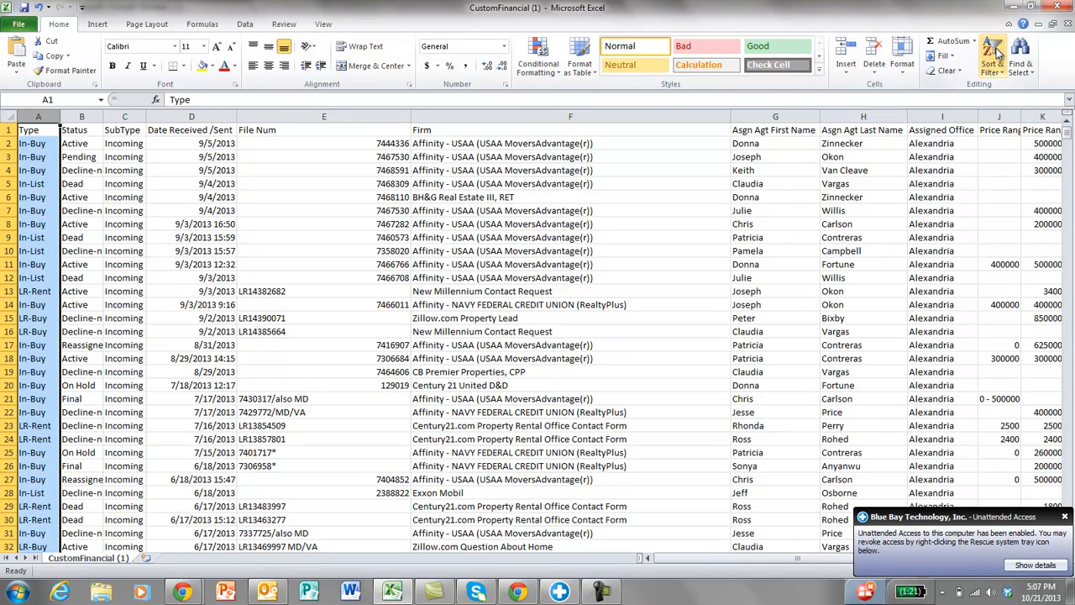
click(993, 52)
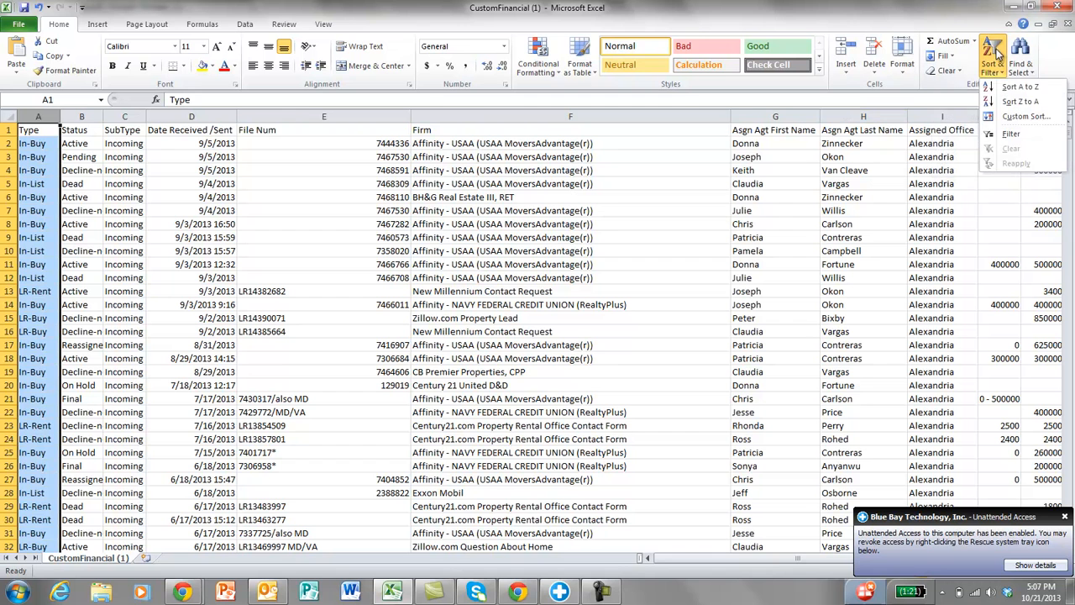
click(1018, 87)
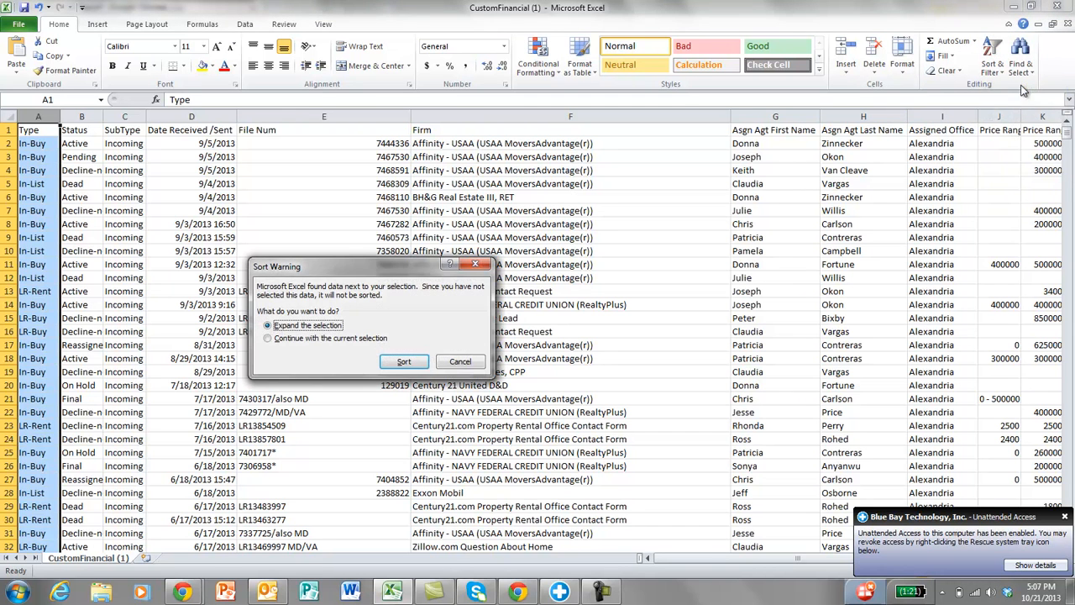
click(403, 361)
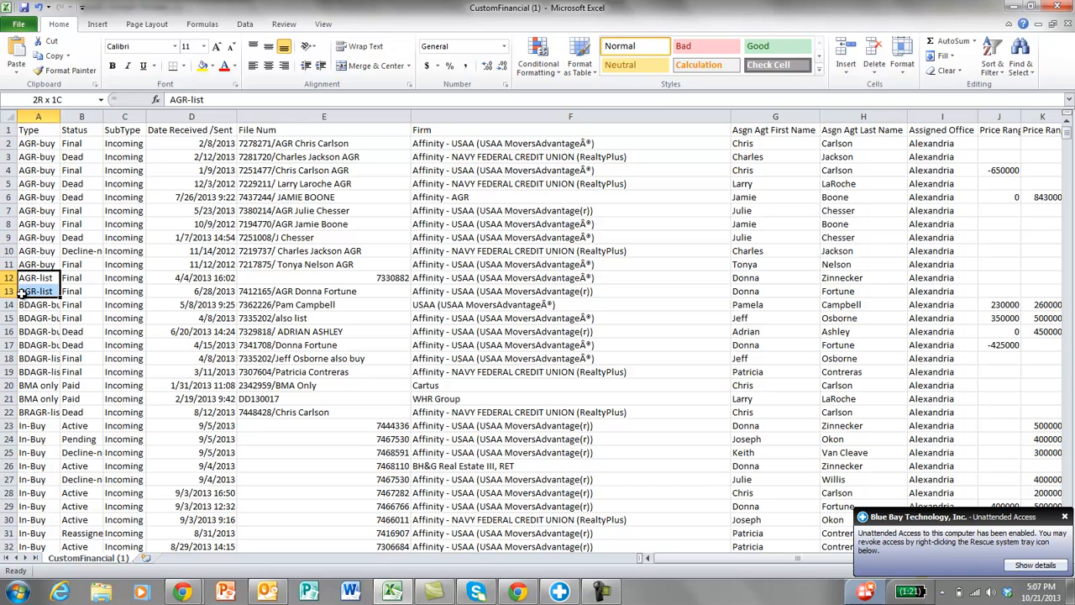
click(213, 65)
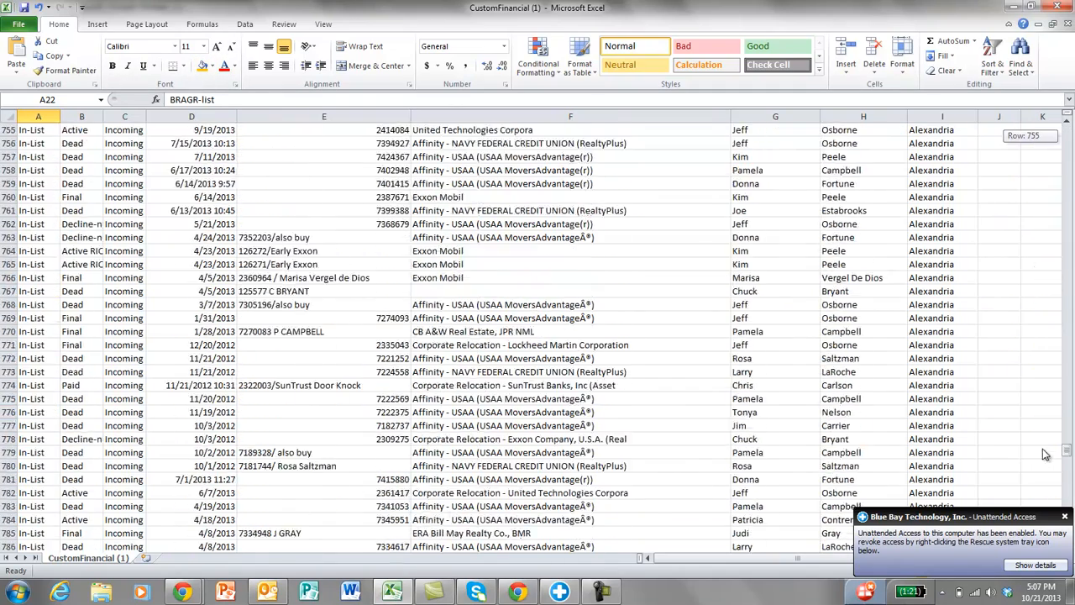
scroll(up, 3)
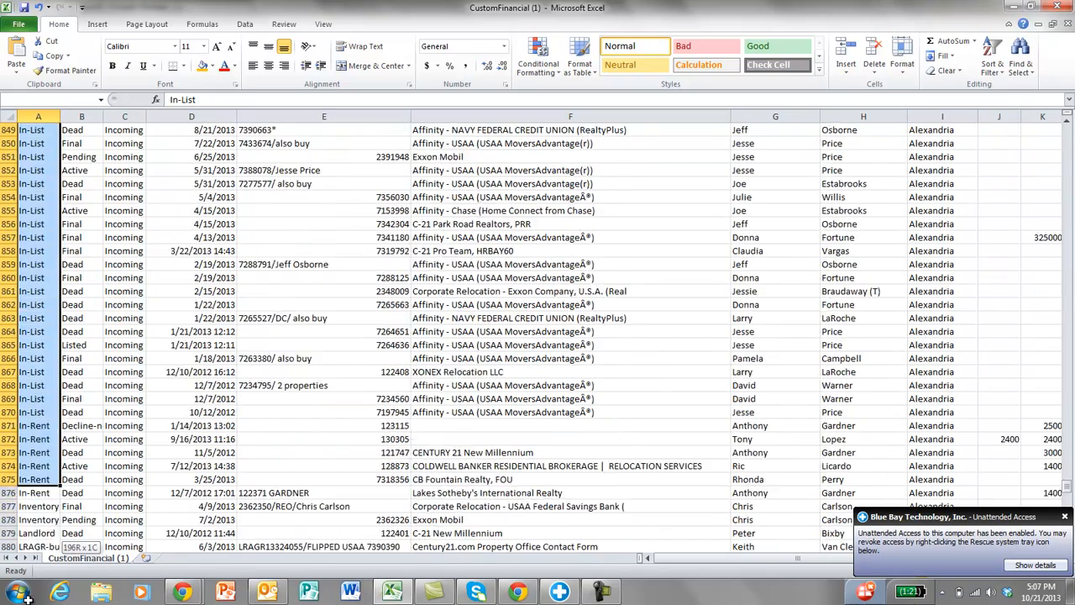
scroll(down, 3)
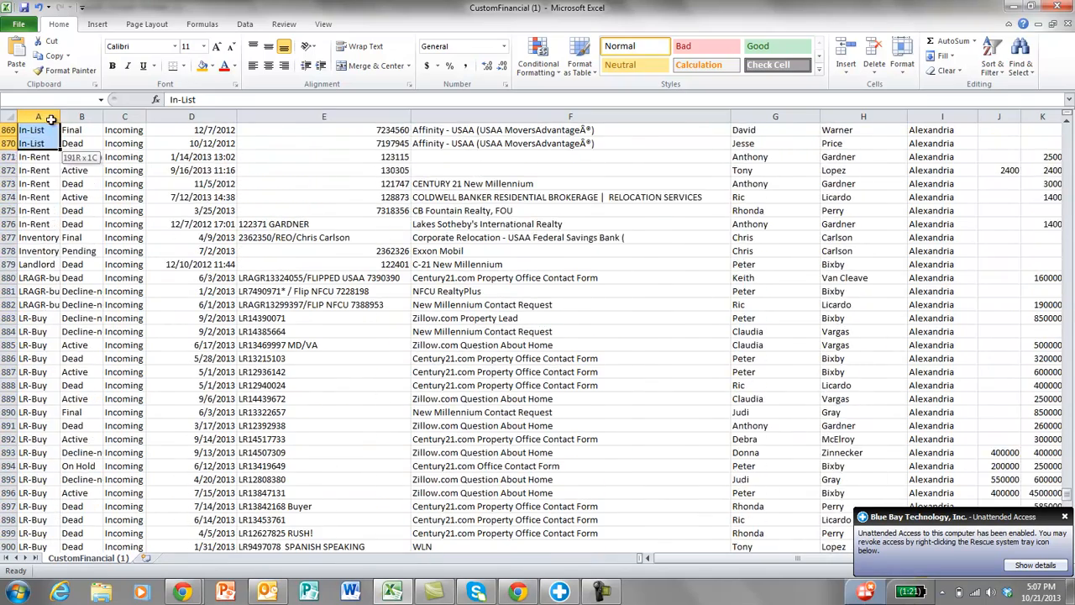
scroll(up, 3)
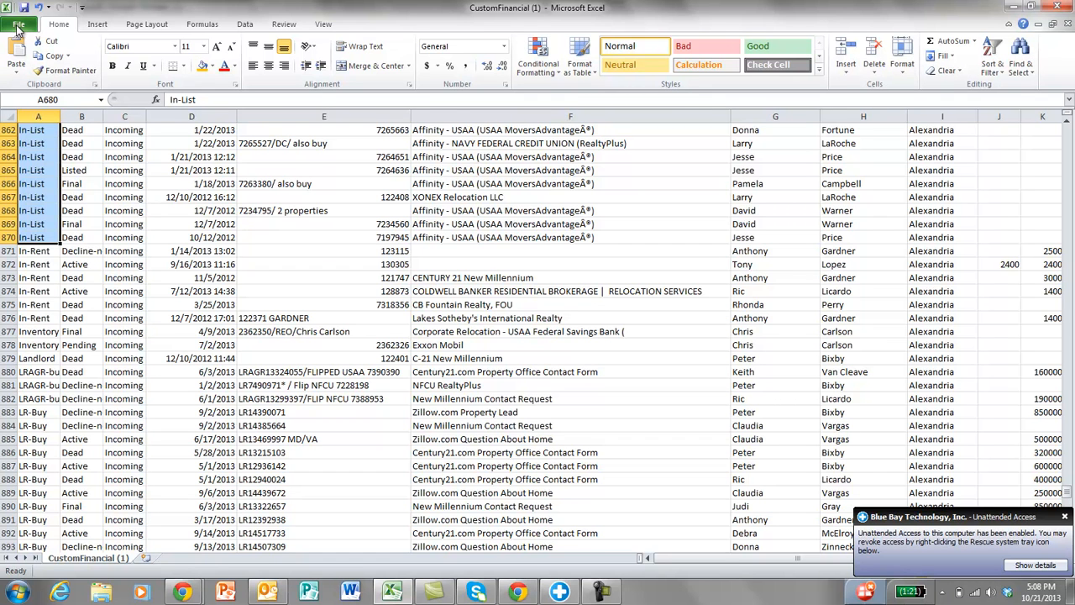
- Start a Save As with the Desktop folder as the destination
click(18, 23)
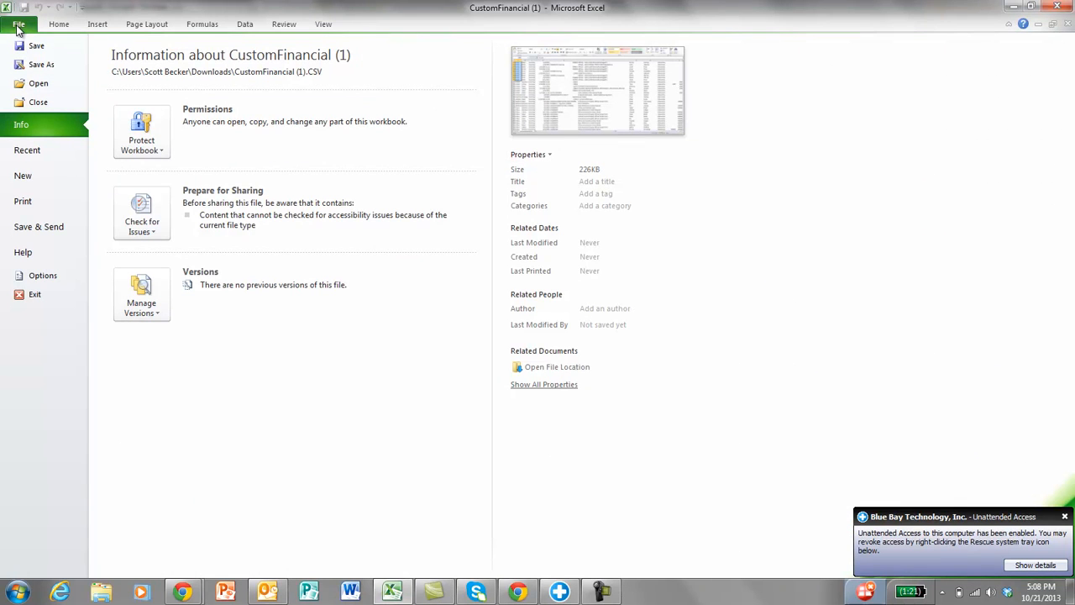
mouse_move(40, 64)
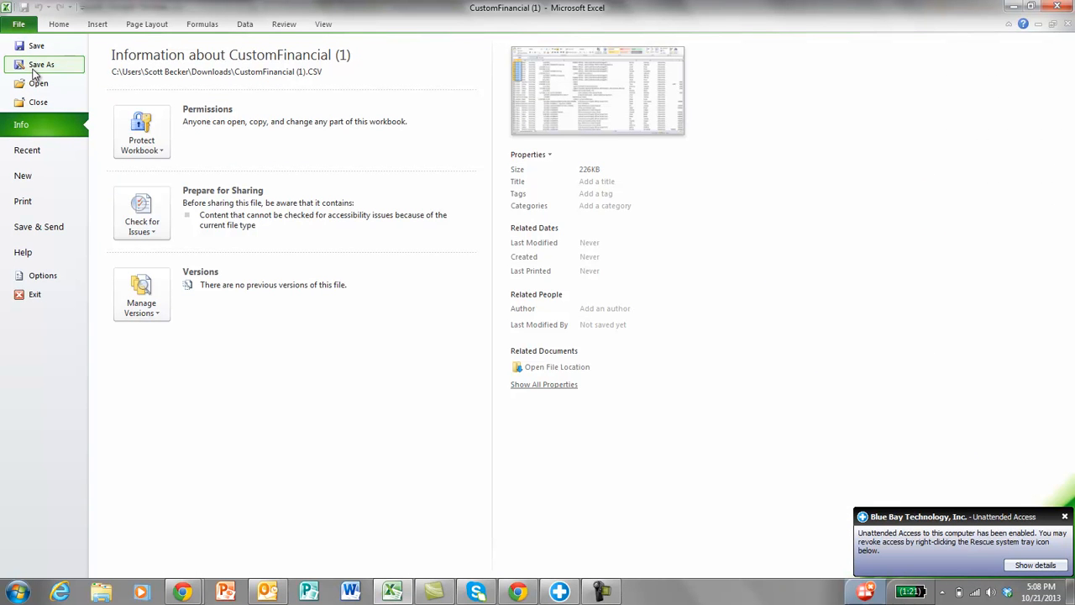
click(40, 64)
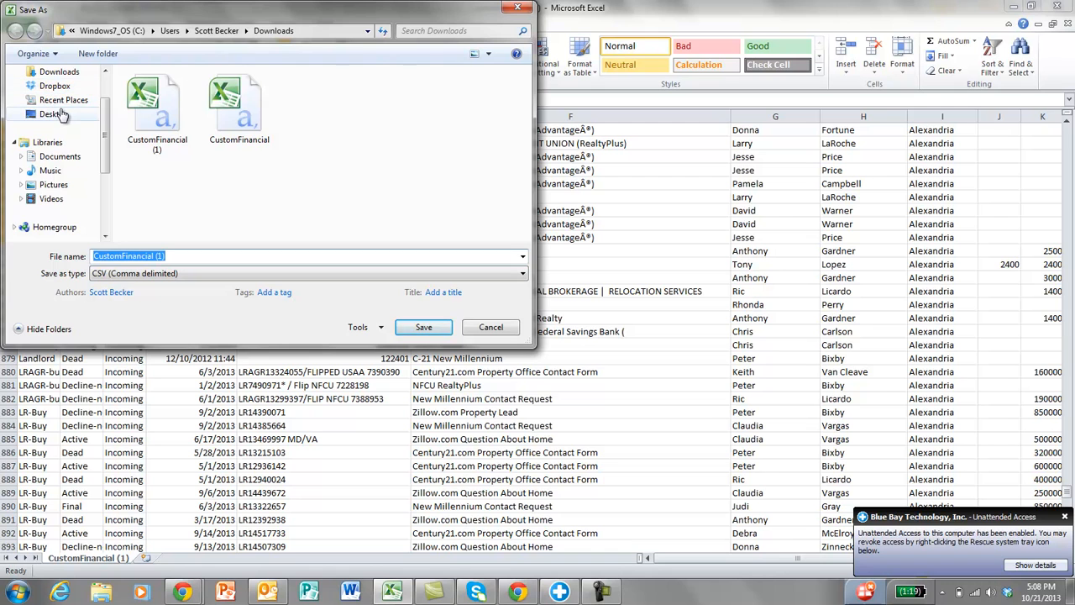
mouse_move(50, 121)
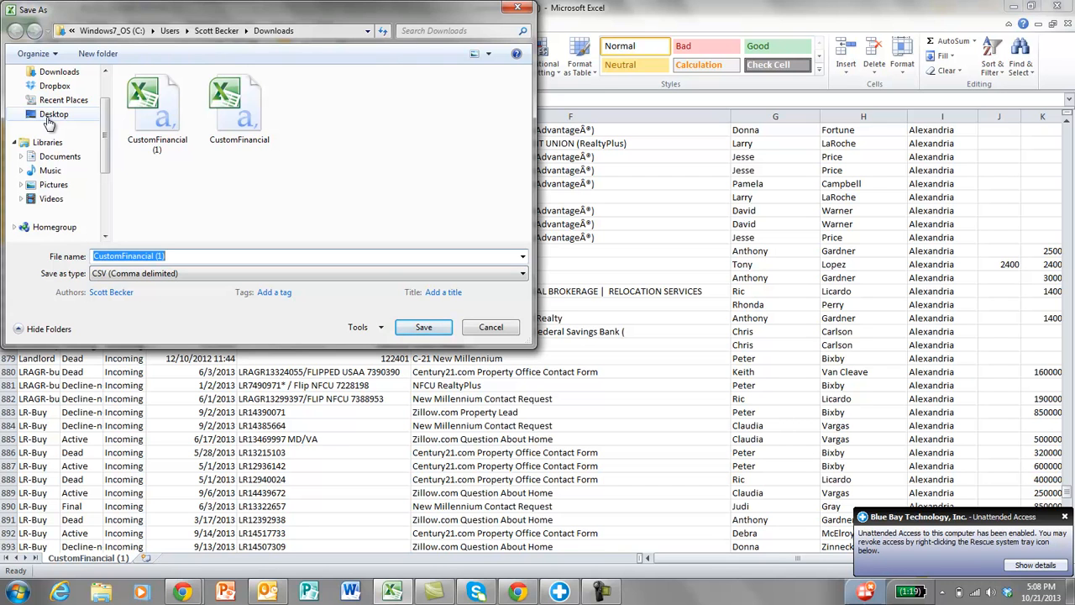
click(53, 114)
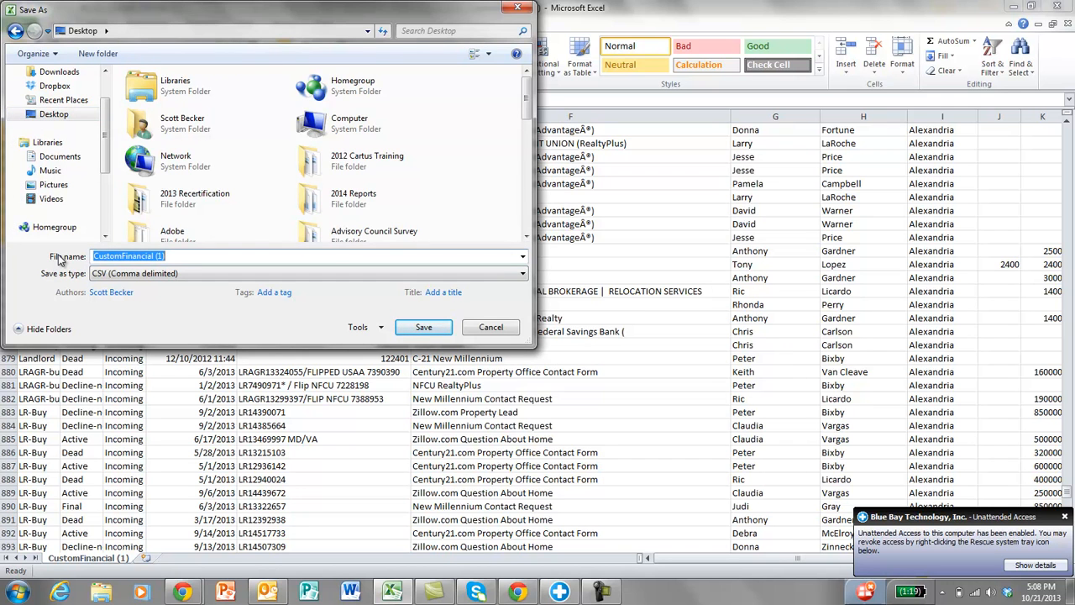
- Save the report to the Desktop as the Excel Workbook '4th quarter 2013 coaching'
text(4th)
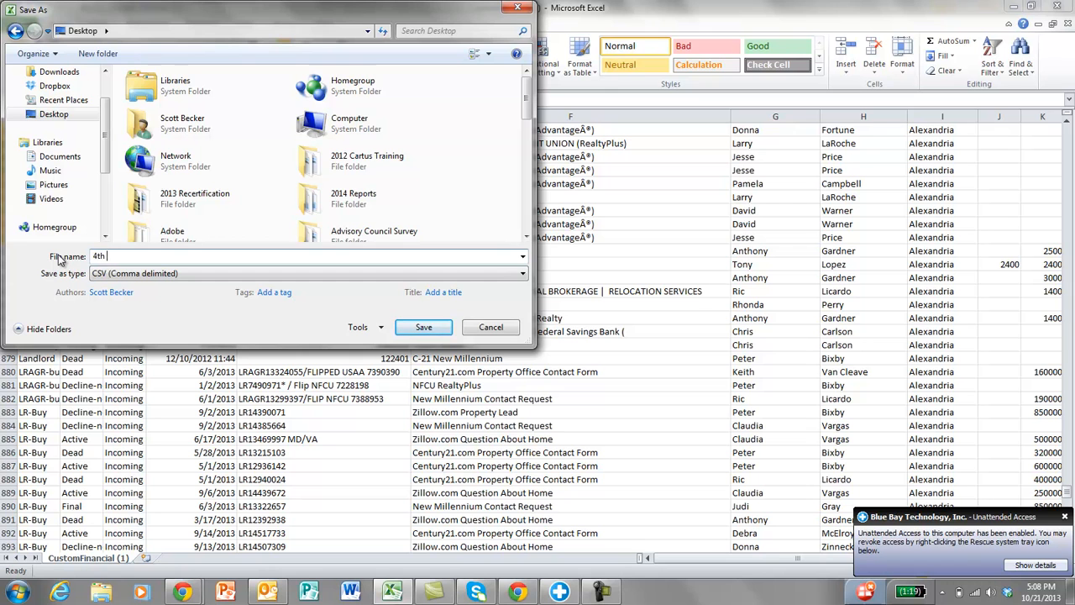
text(quar)
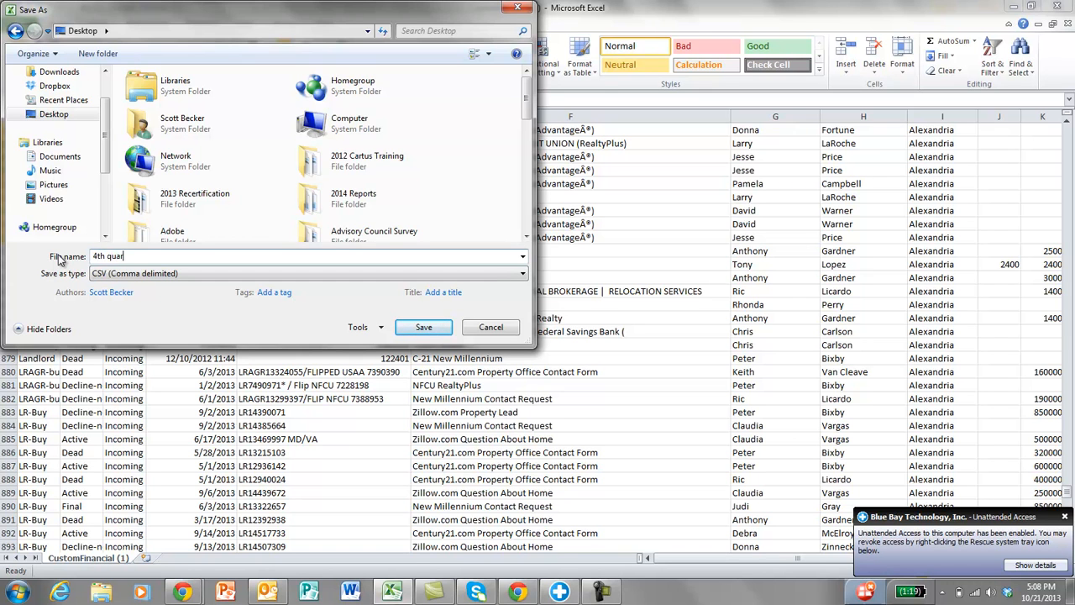
text(ter 2013 coAC)
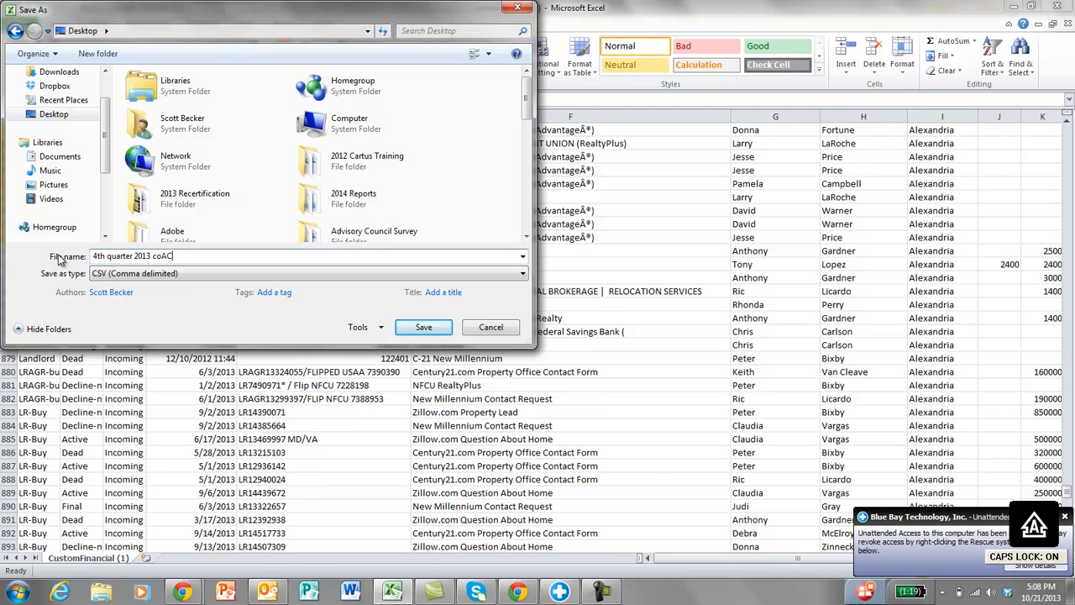
key(BackSpace)
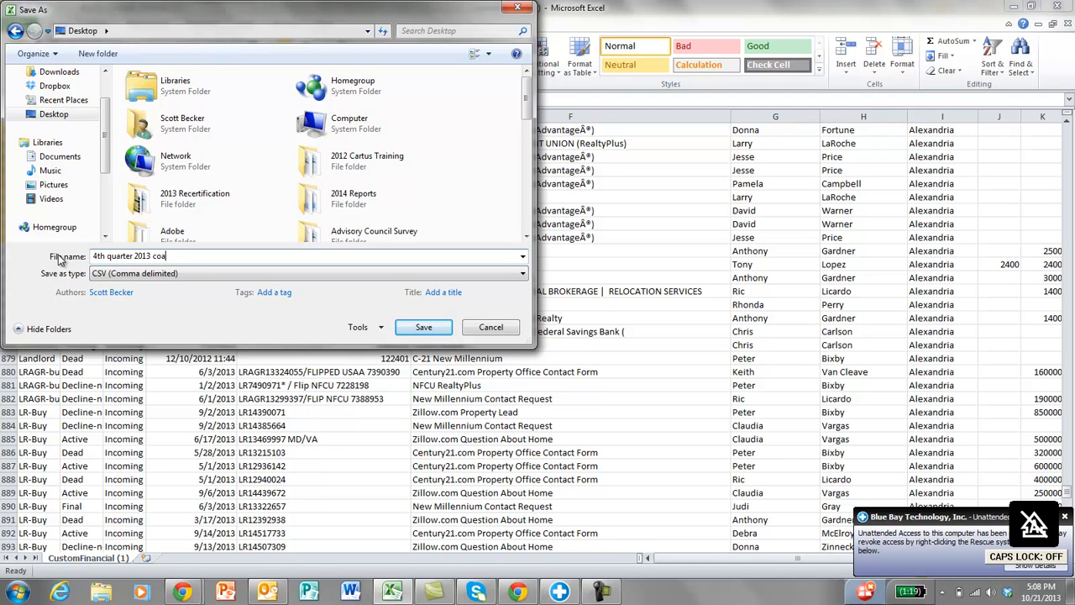
text(ching)
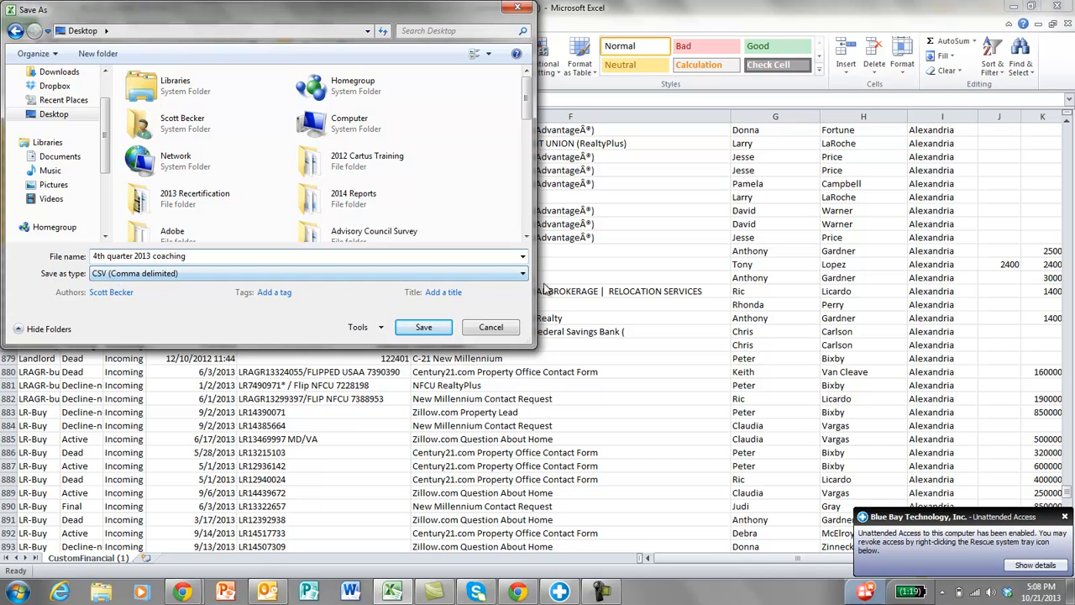
click(520, 272)
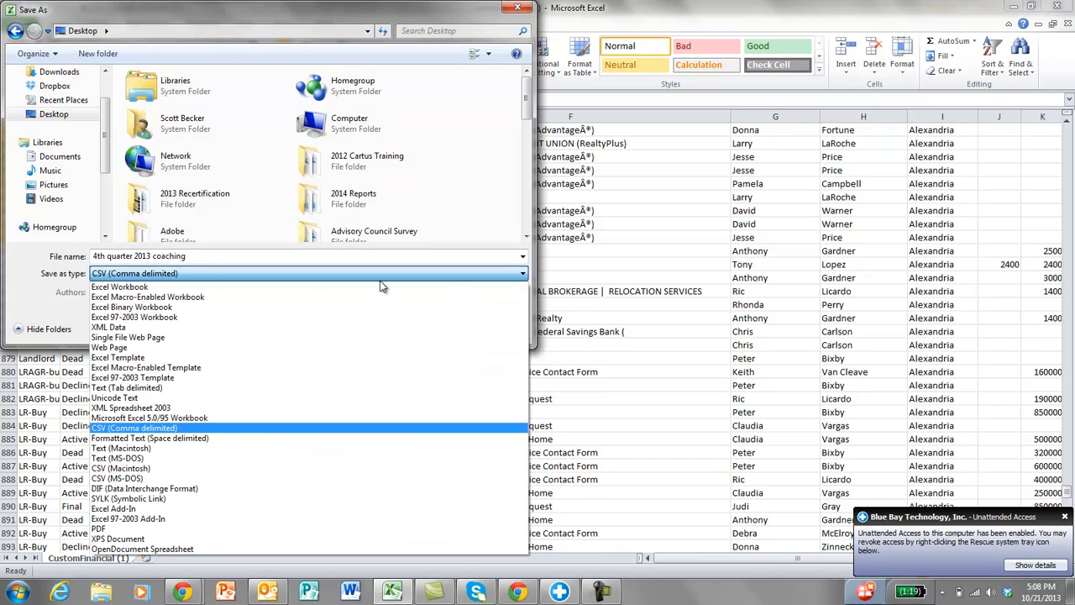
click(119, 286)
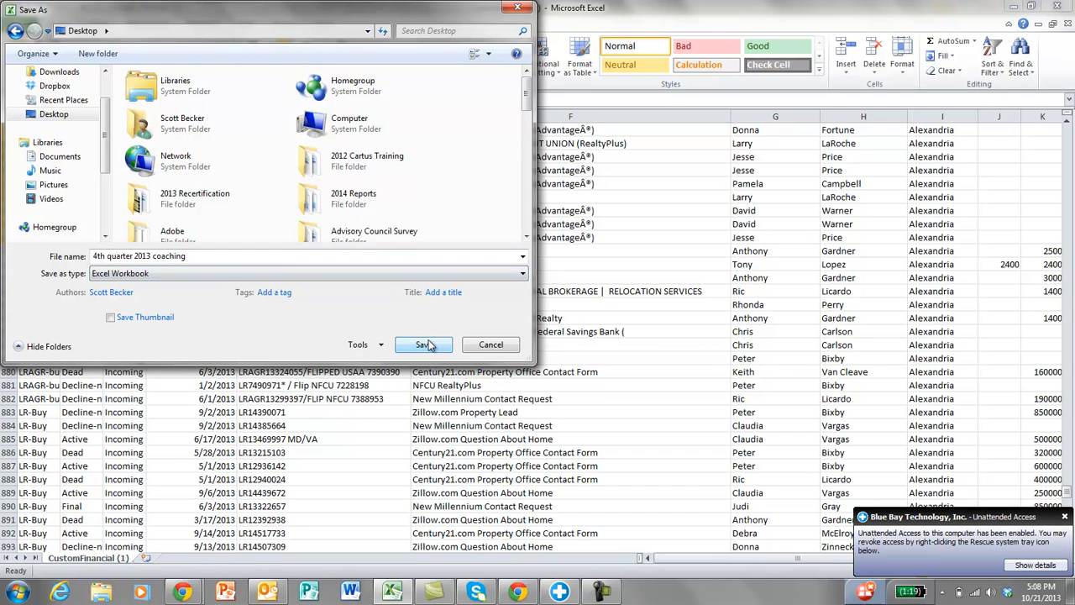
click(423, 345)
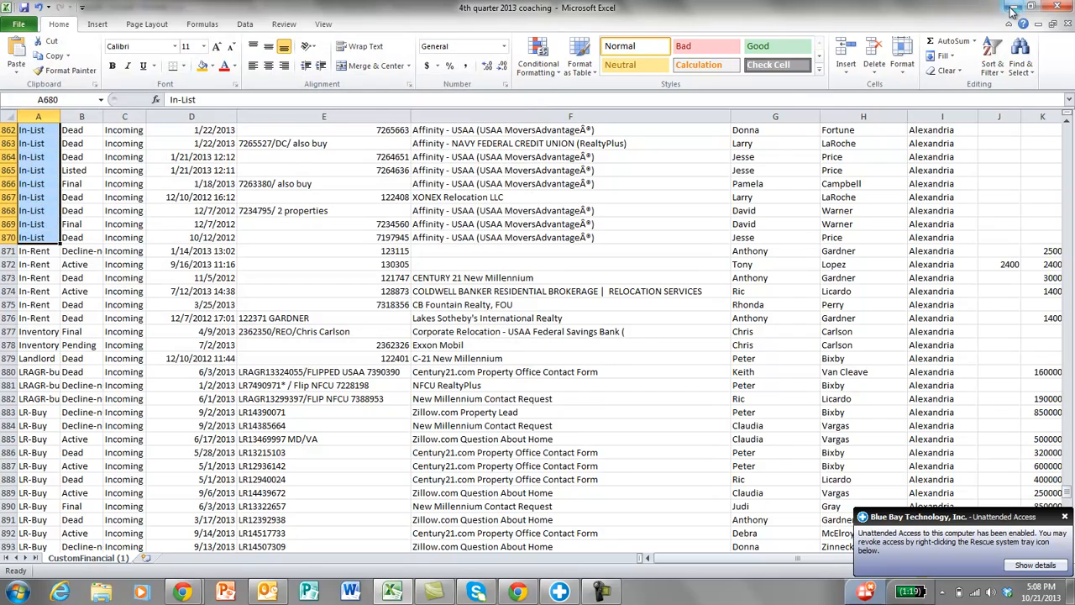
- Minimize the saved Excel workbook and the Chrome report page to show the desktop
click(182, 591)
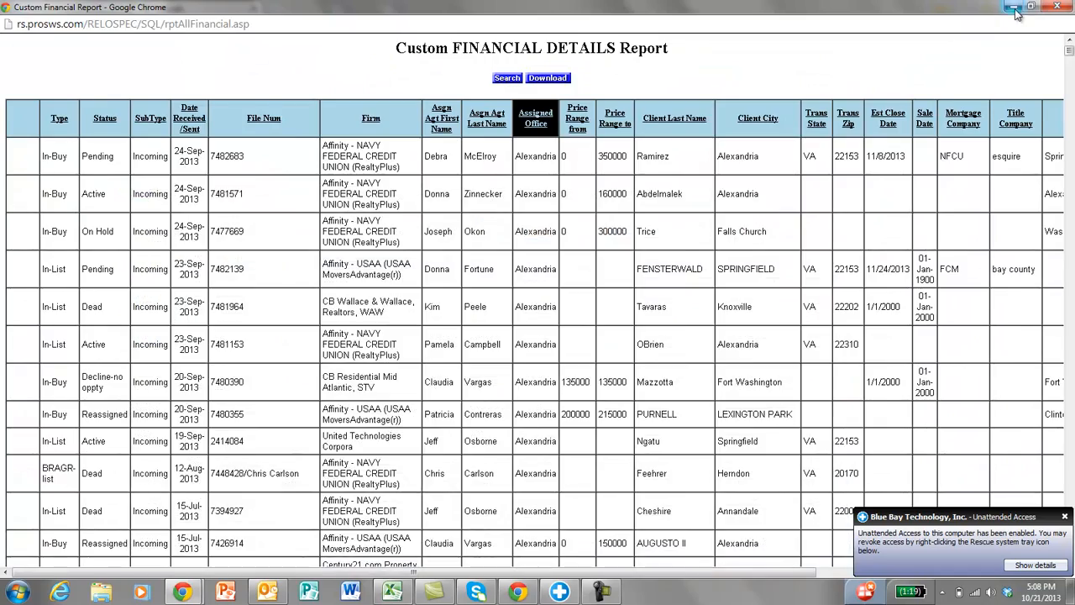
click(1012, 7)
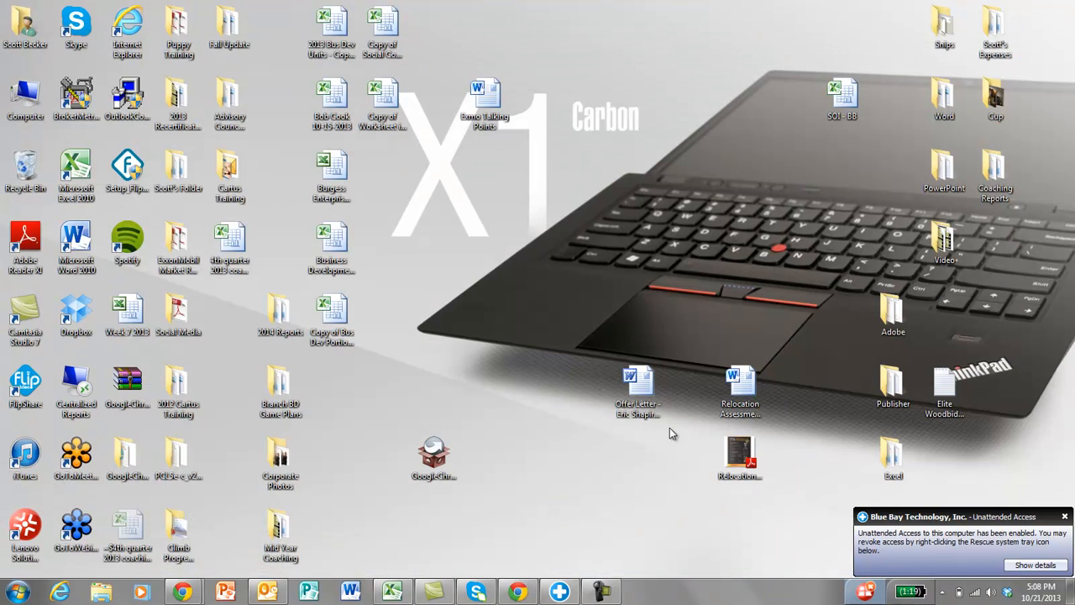